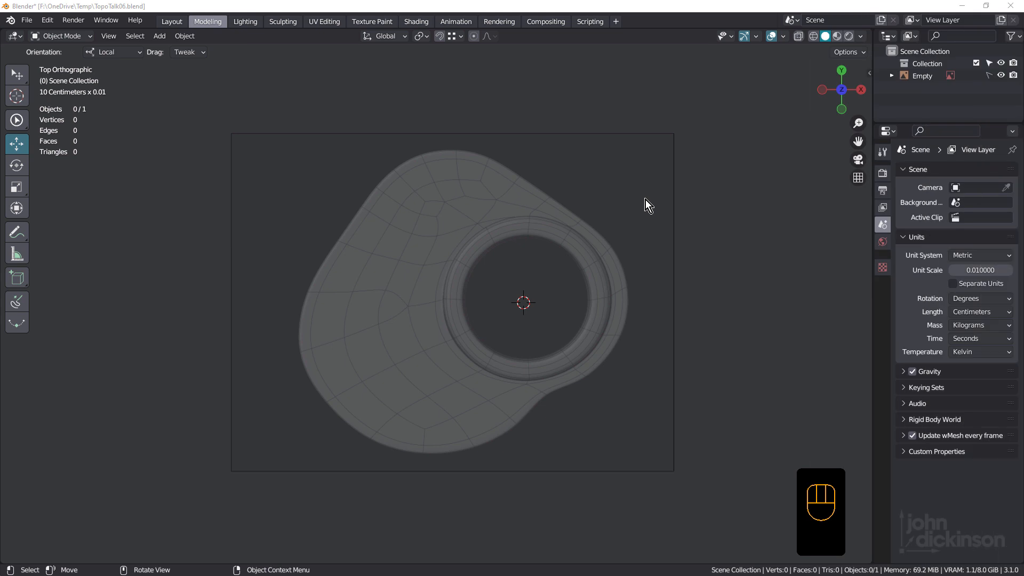
pyautogui.moveTo(468, 354)
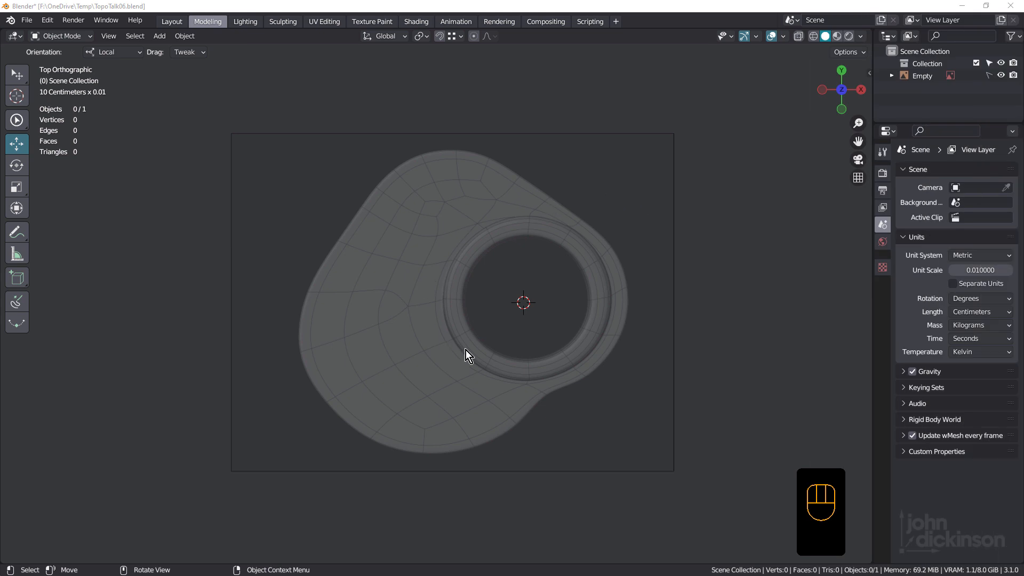
pyautogui.moveTo(489, 266)
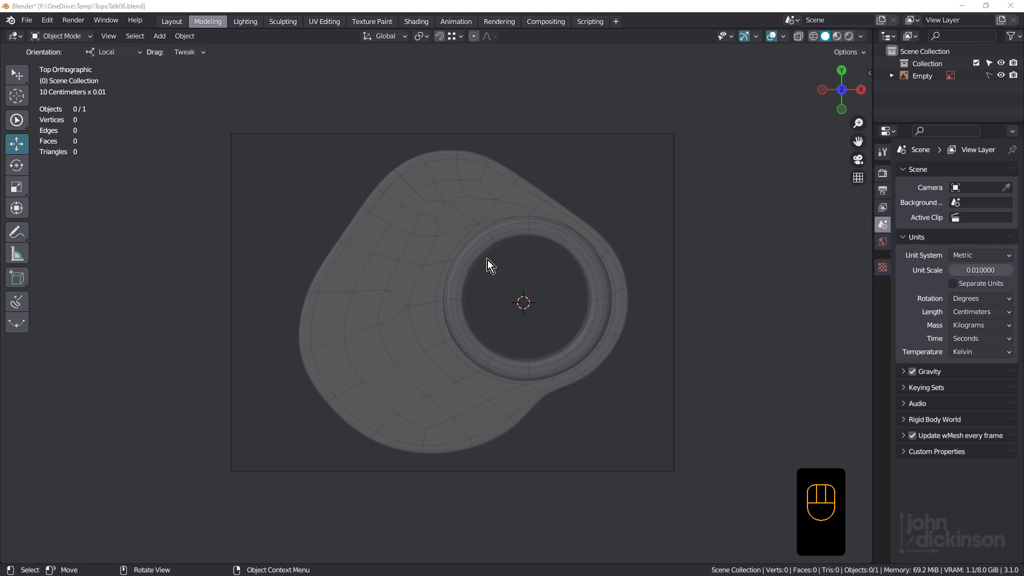
pyautogui.moveTo(466, 229)
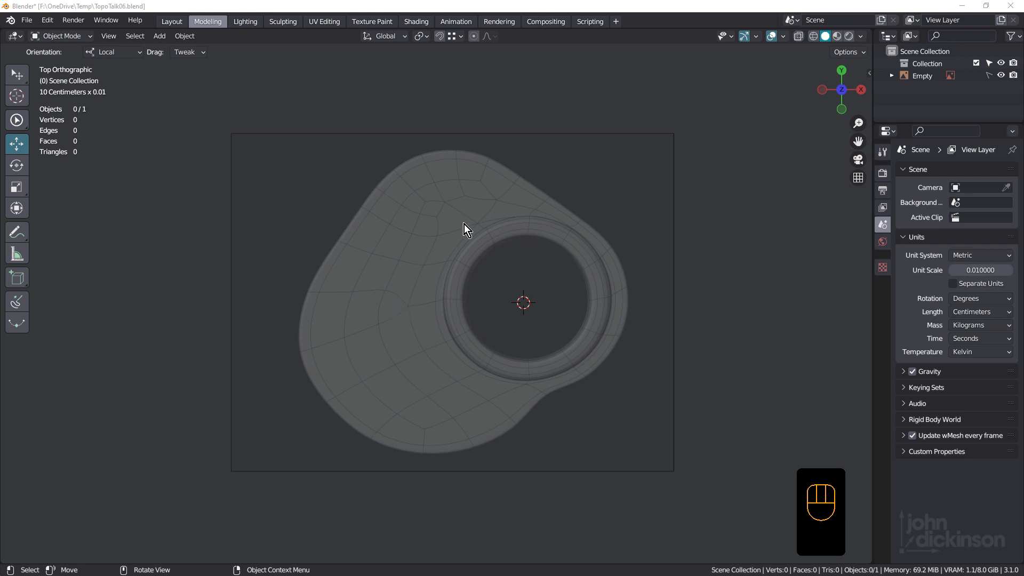
pyautogui.moveTo(475, 230)
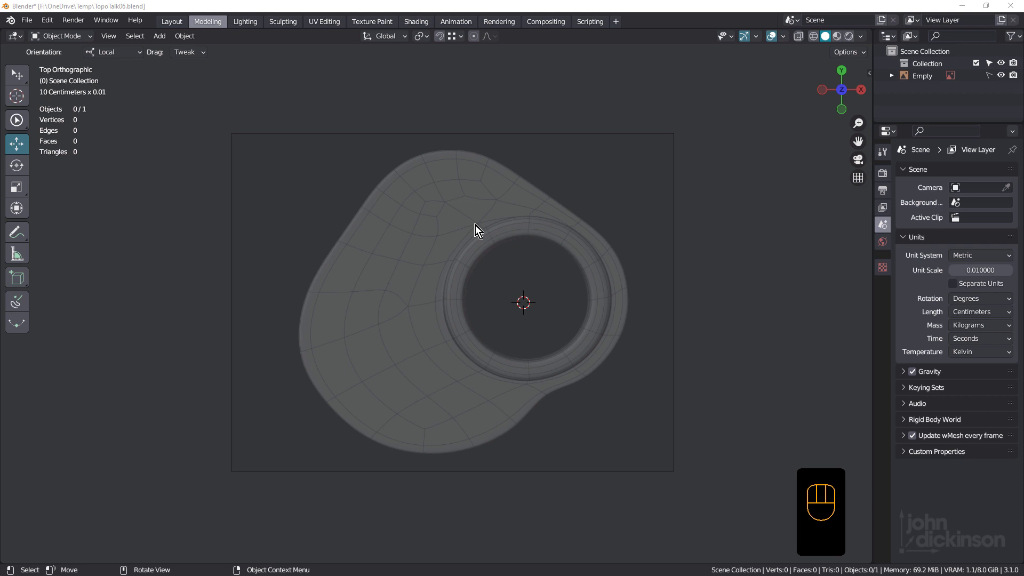
pyautogui.moveTo(425, 254)
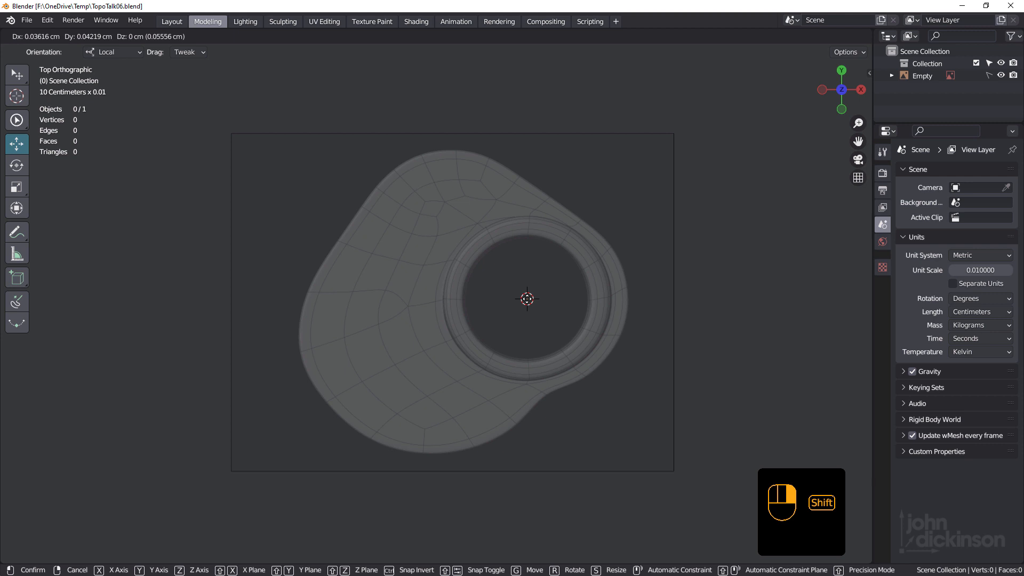
# - Confirm the 3D cursor at the hole's centre and zoom in on the plate
pyautogui.click(527, 299)
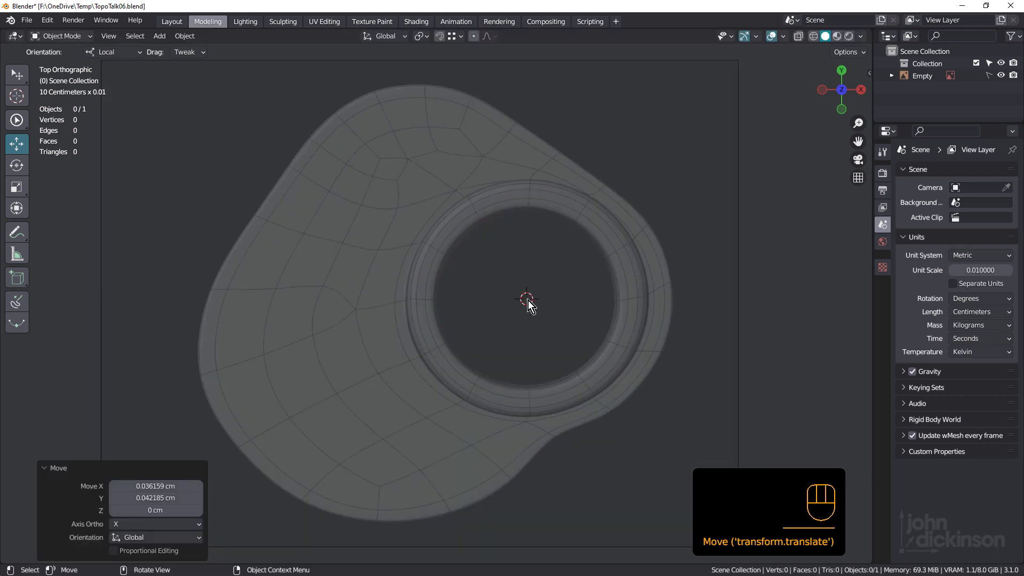
pyautogui.scroll(-3)
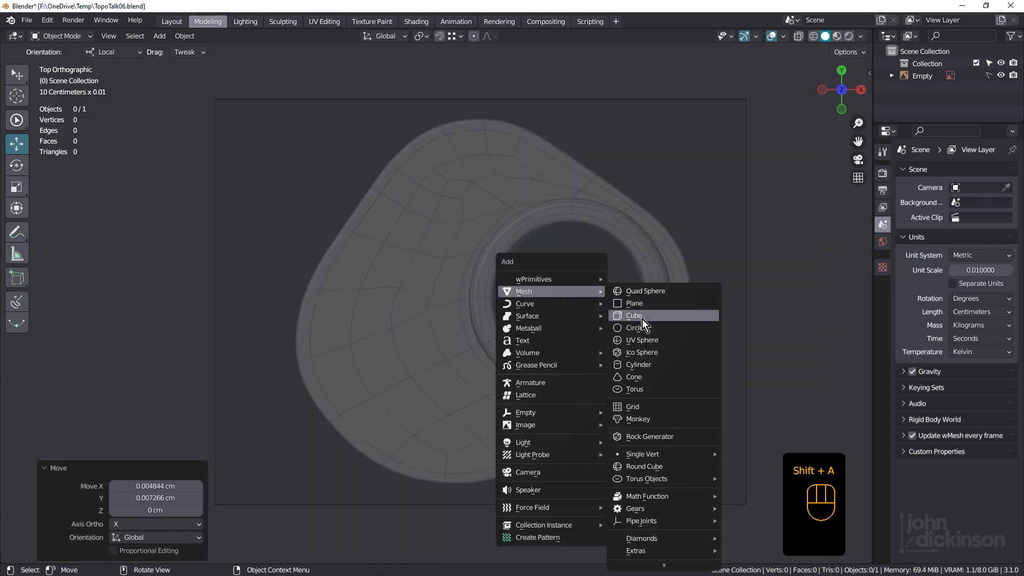
# - Add a 16-vertex triangle-fan circle at the hole, X-ray on, radius dragged to 1.13 cm
pyautogui.click(637, 327)
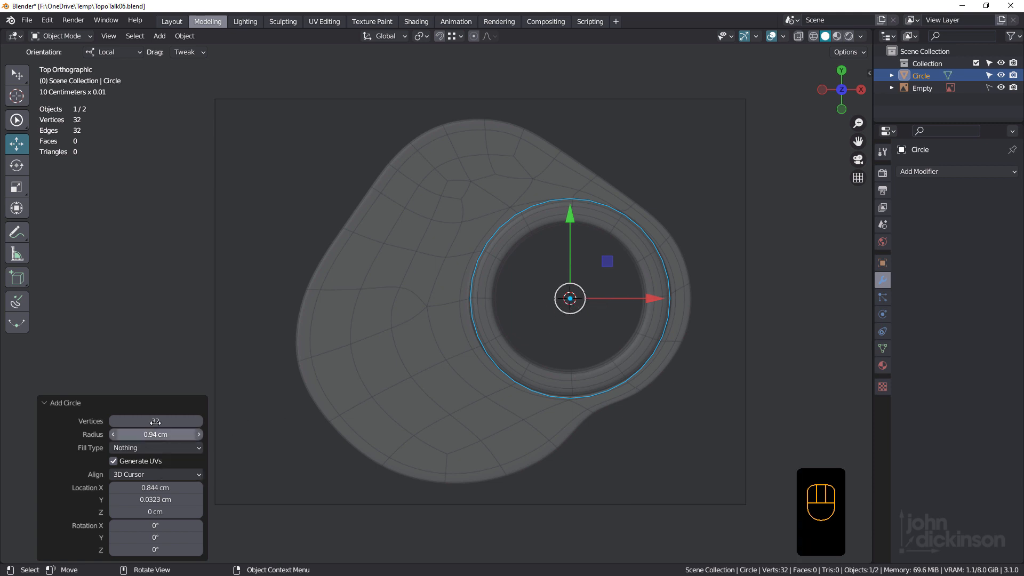
pyautogui.click(155, 421)
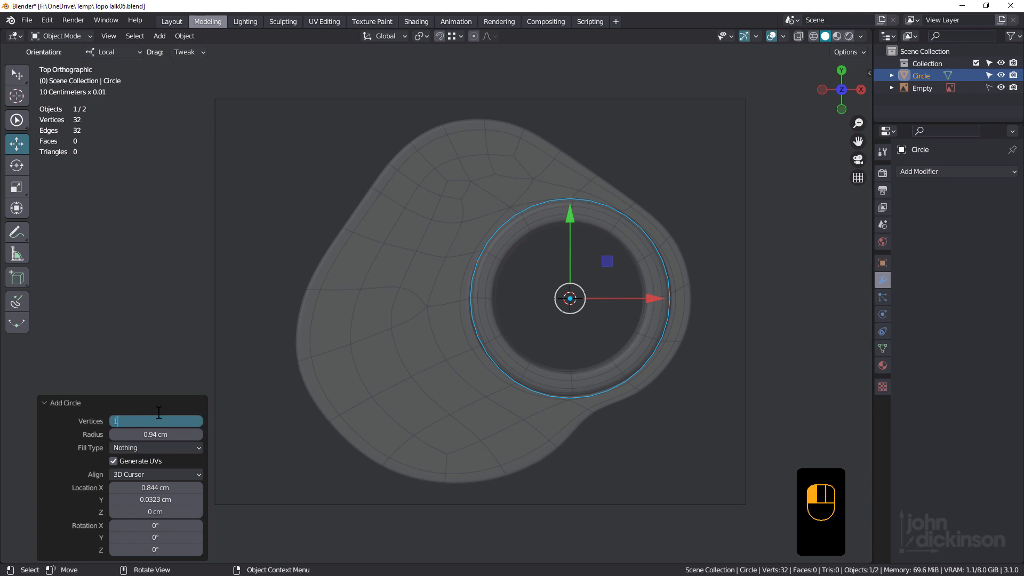
pyautogui.write('16')
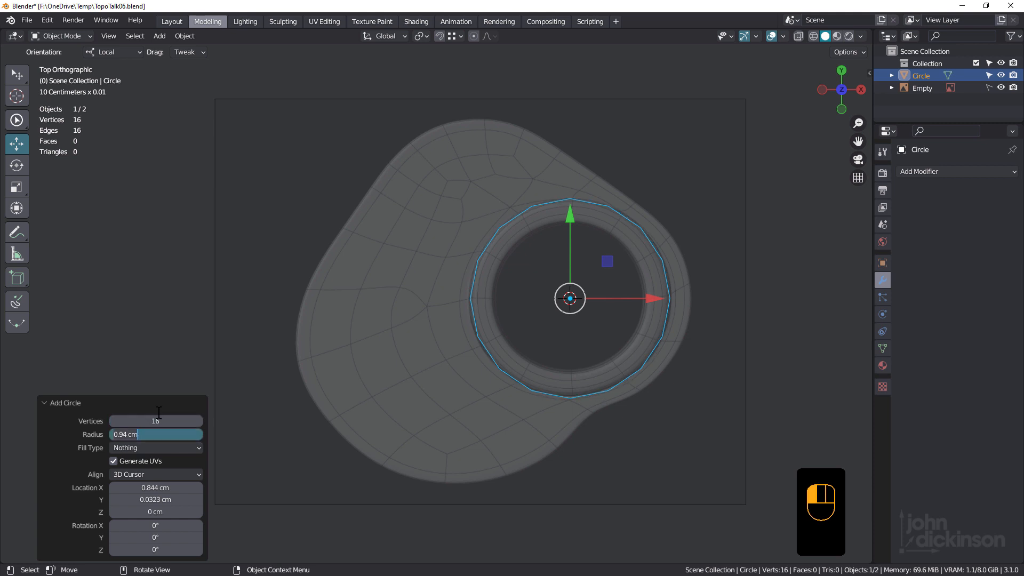
pyautogui.click(155, 447)
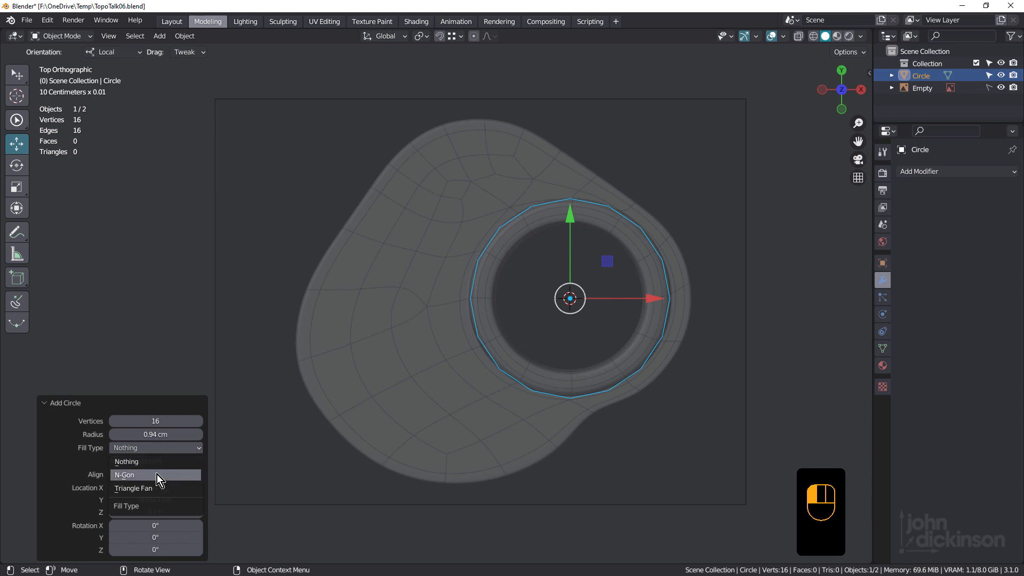
pyautogui.click(134, 488)
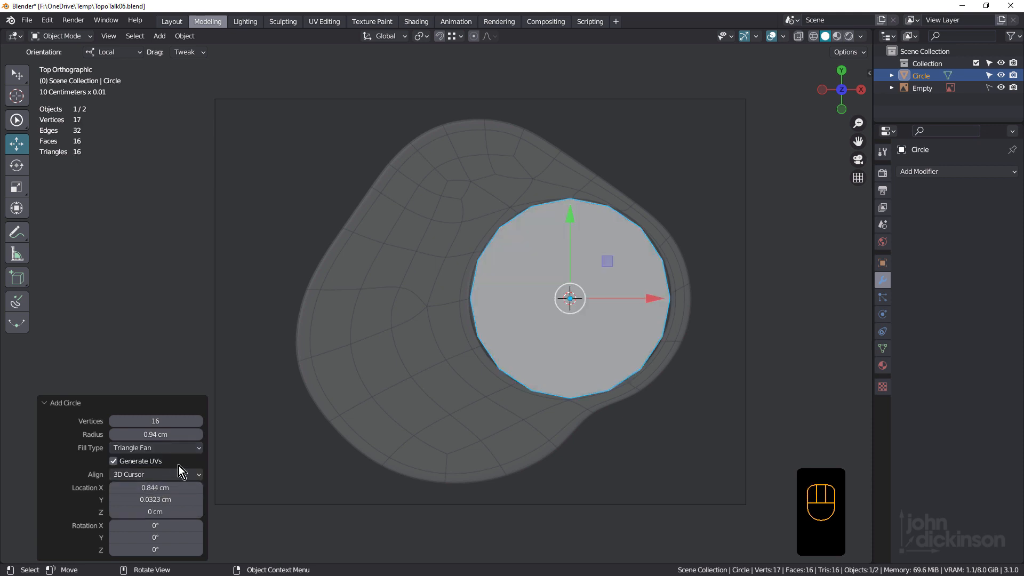
pyautogui.press('alt+z')
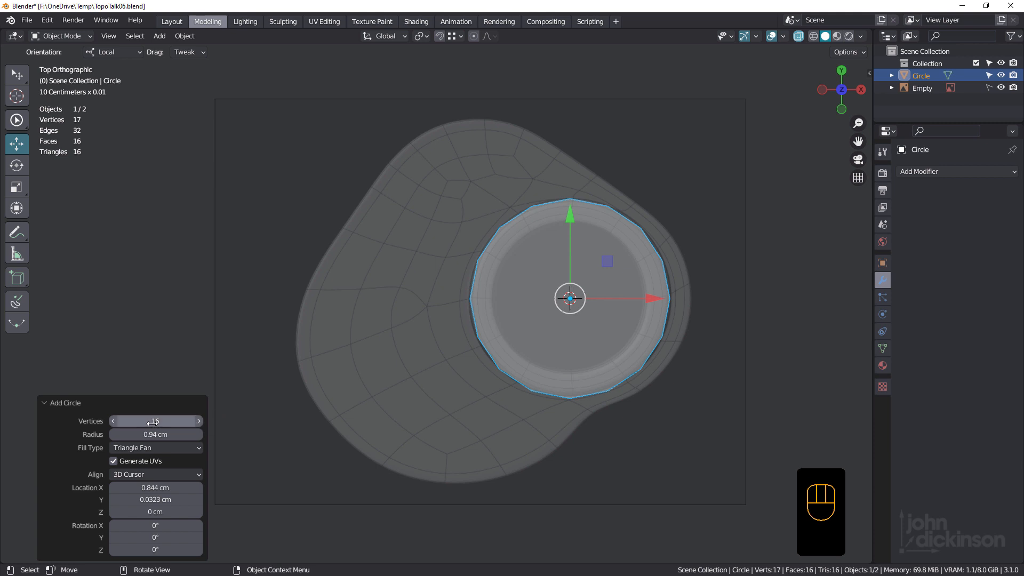
pyautogui.moveTo(156, 434); pyautogui.dragTo(170, 434)
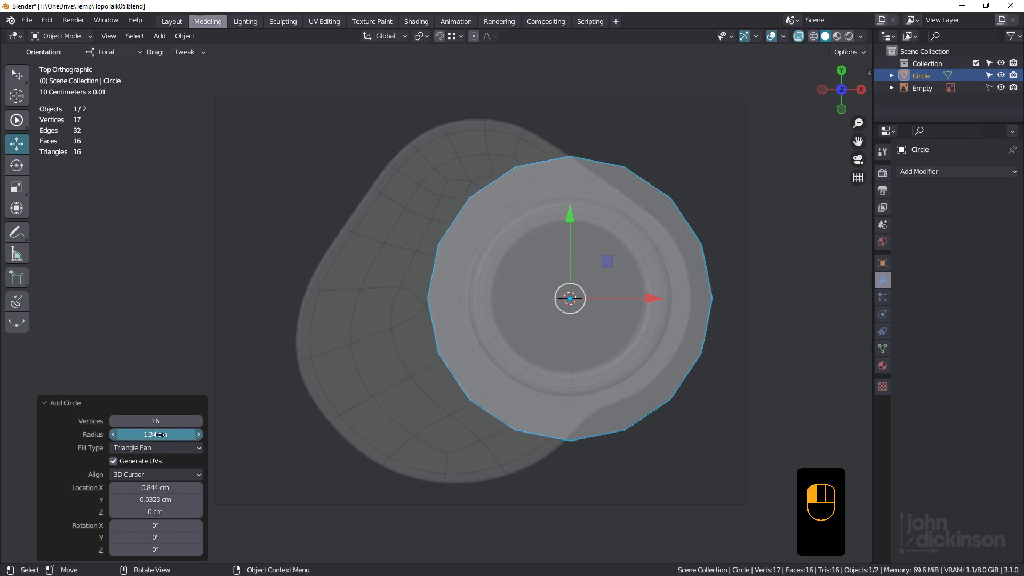
pyautogui.moveTo(155, 434); pyautogui.dragTo(154, 434)
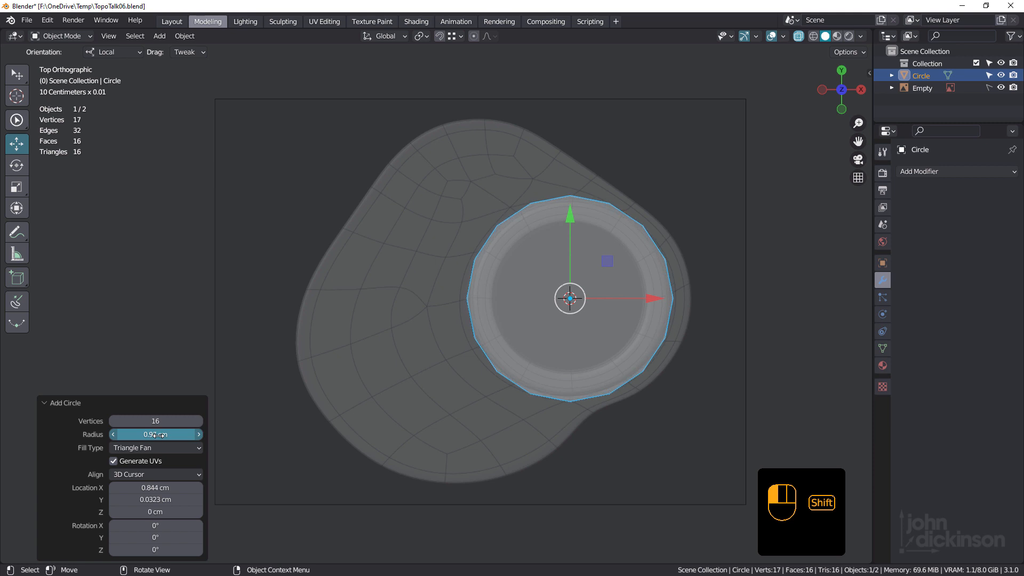
pyautogui.moveTo(150, 434); pyautogui.dragTo(163, 435)
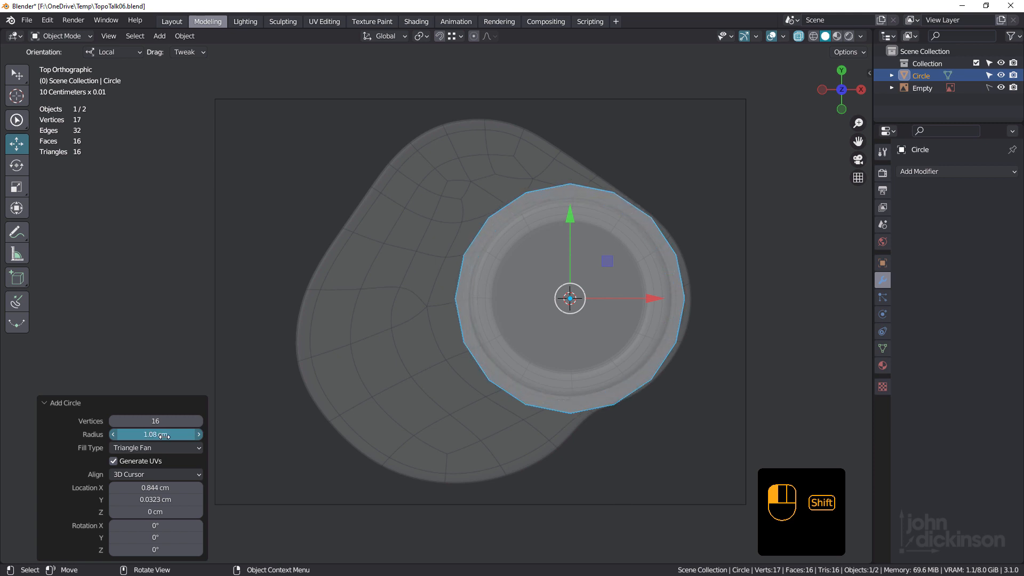
pyautogui.moveTo(155, 434); pyautogui.dragTo(169, 434)
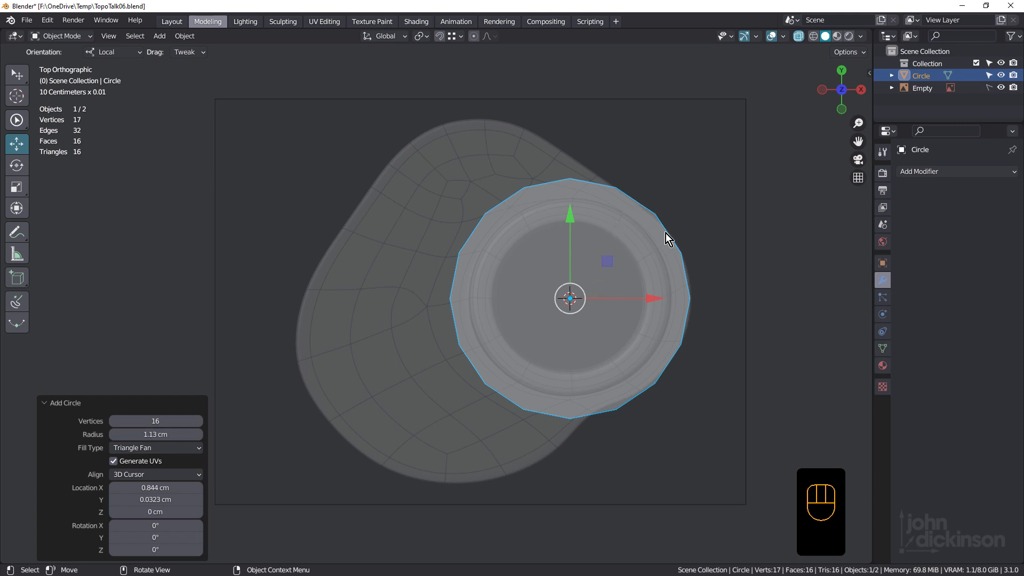
pyautogui.moveTo(625, 410)
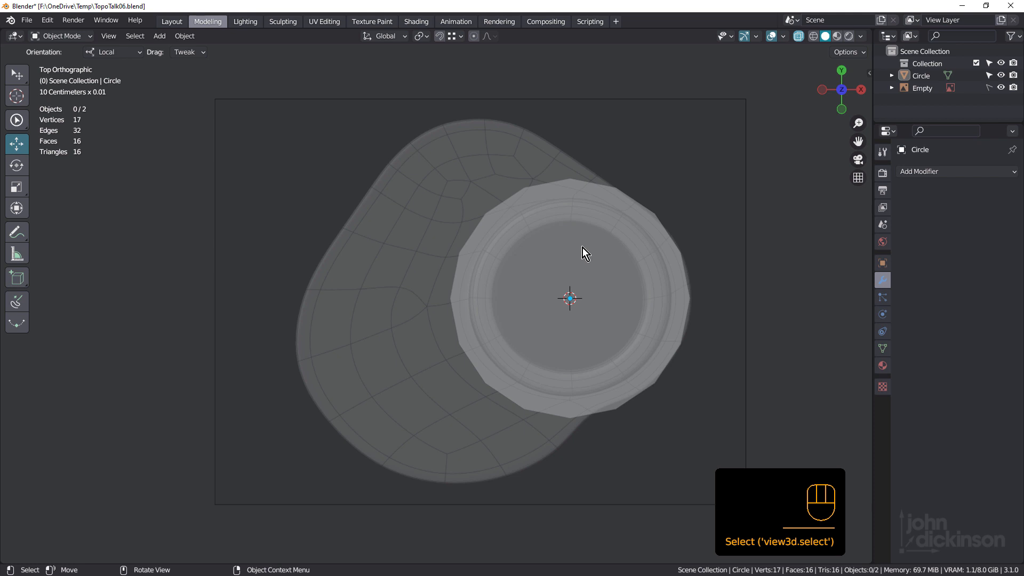
# - Select the new circle object and enter Edit Mode
pyautogui.click(581, 254)
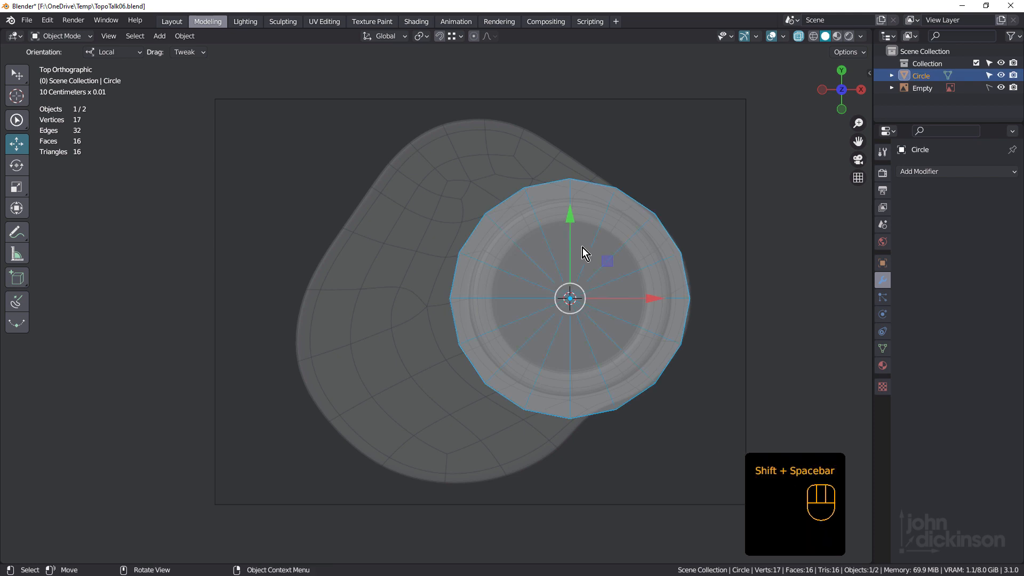
pyautogui.press('Tab')
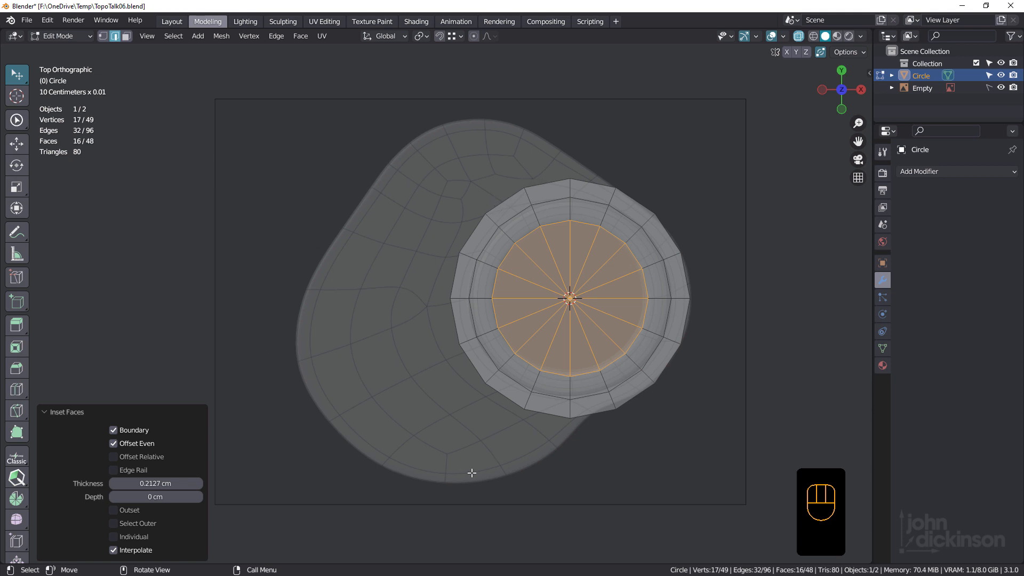
pyautogui.moveTo(491, 221)
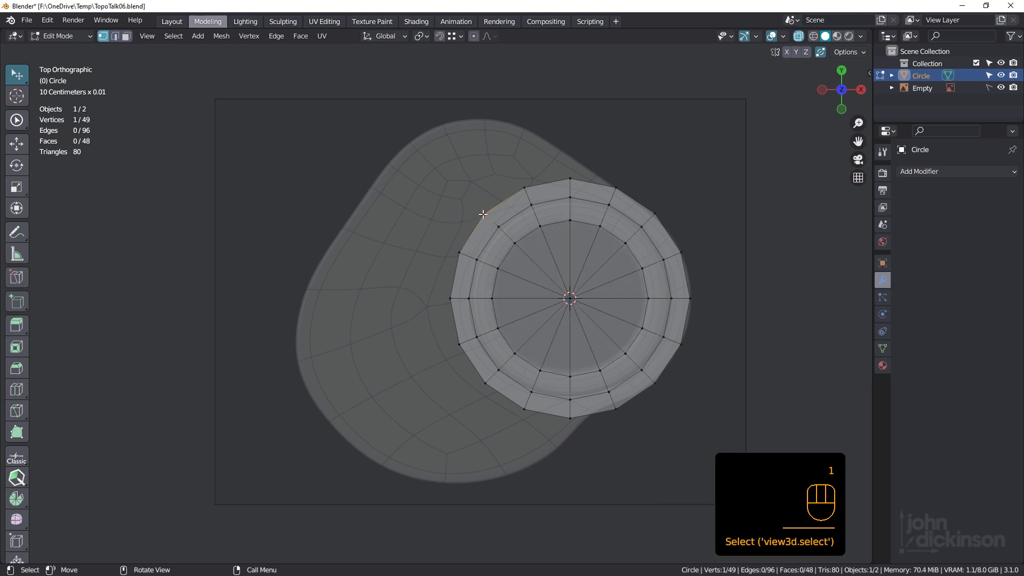
pyautogui.moveTo(474, 36)
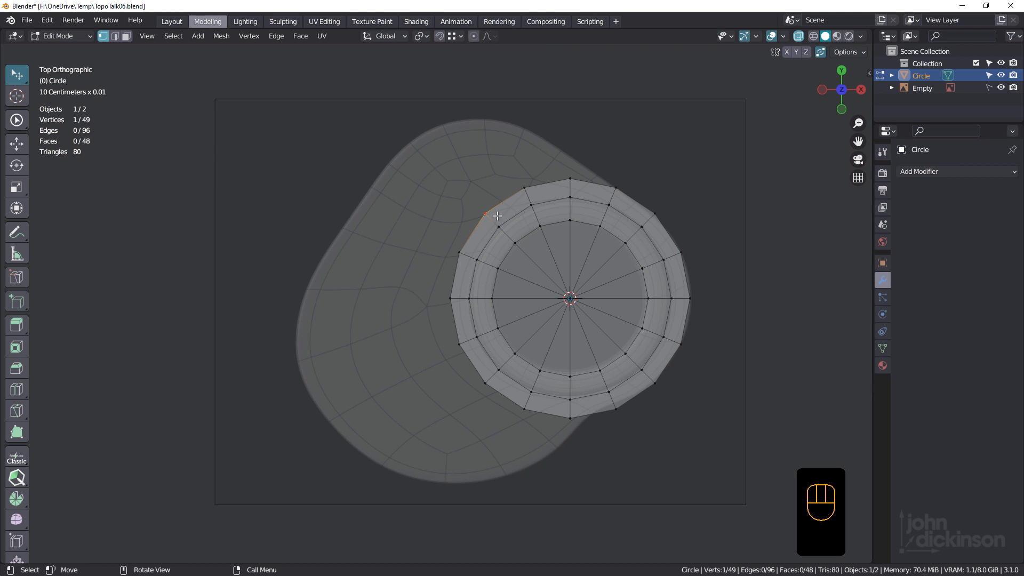
pyautogui.moveTo(506, 236)
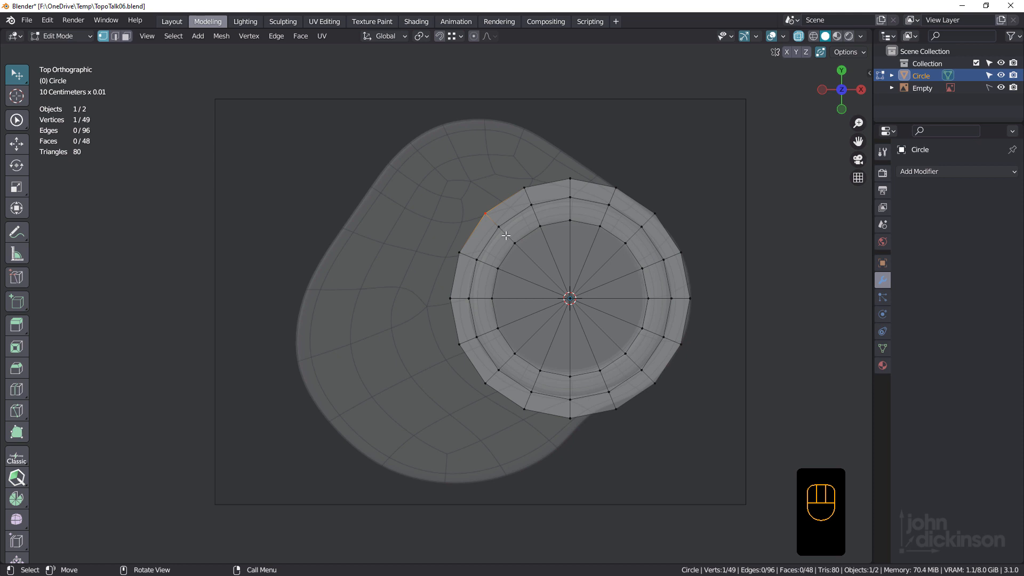
pyautogui.moveTo(459, 249)
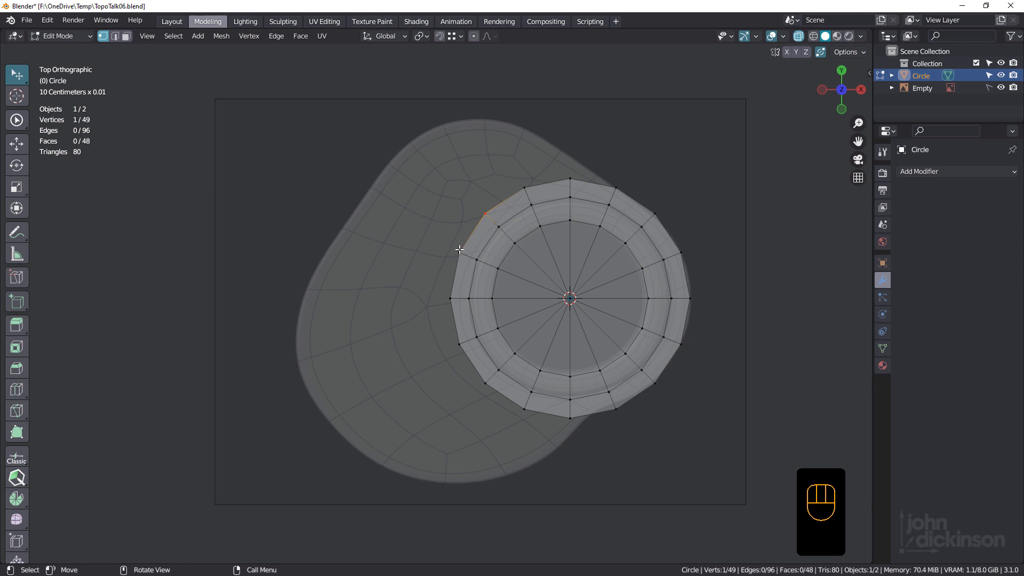
pyautogui.moveTo(472, 241)
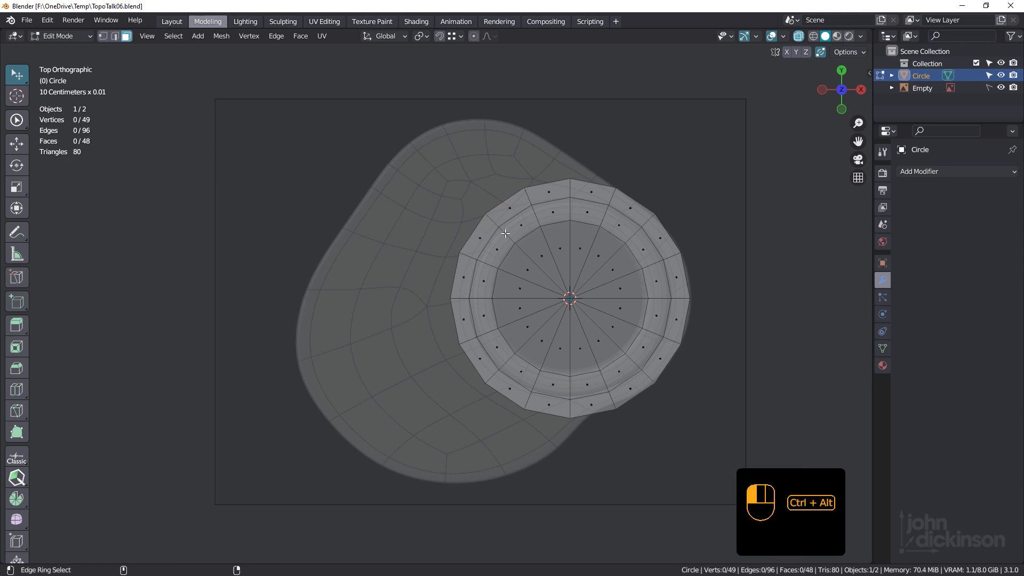
# - Select the central triangle-fan faces and delete them to open the hole
pyautogui.click(505, 233)
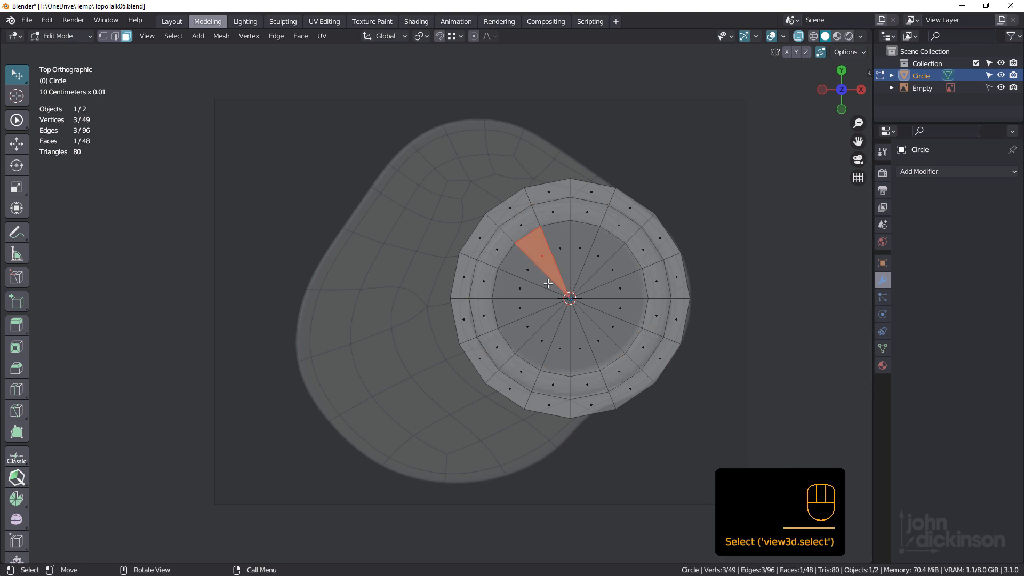
pyautogui.press('w')
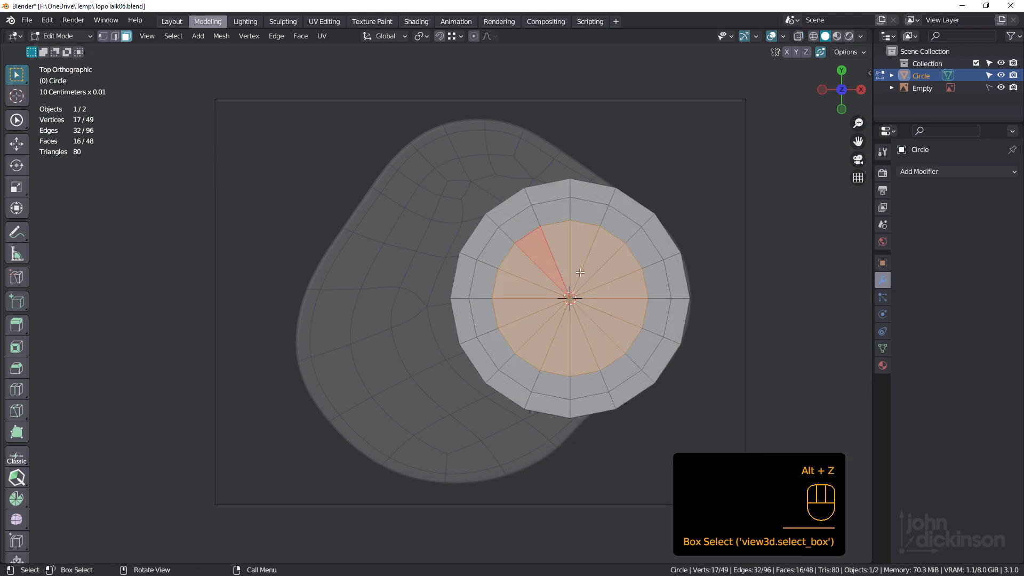
pyautogui.press('x')
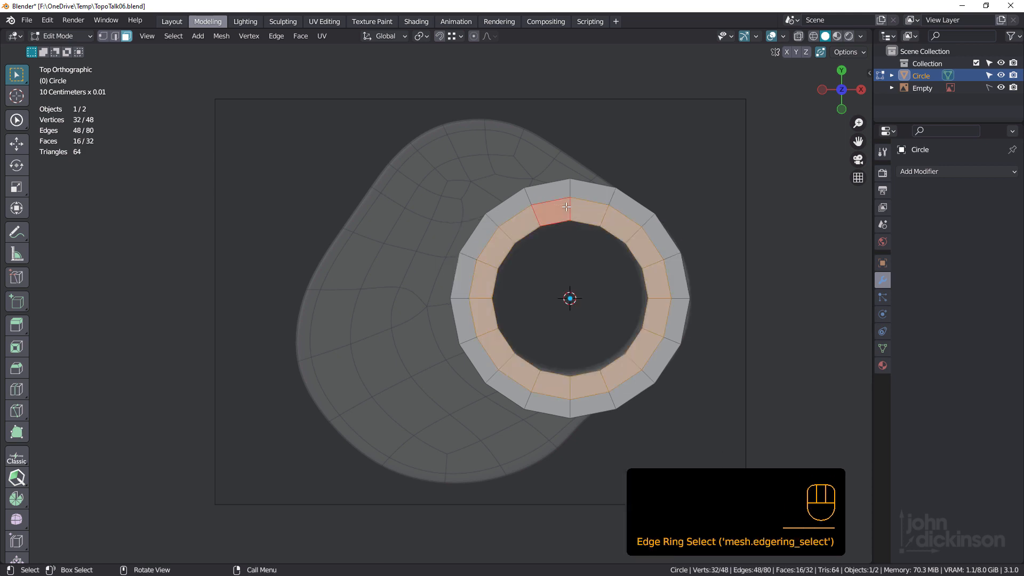
pyautogui.click(59, 36)
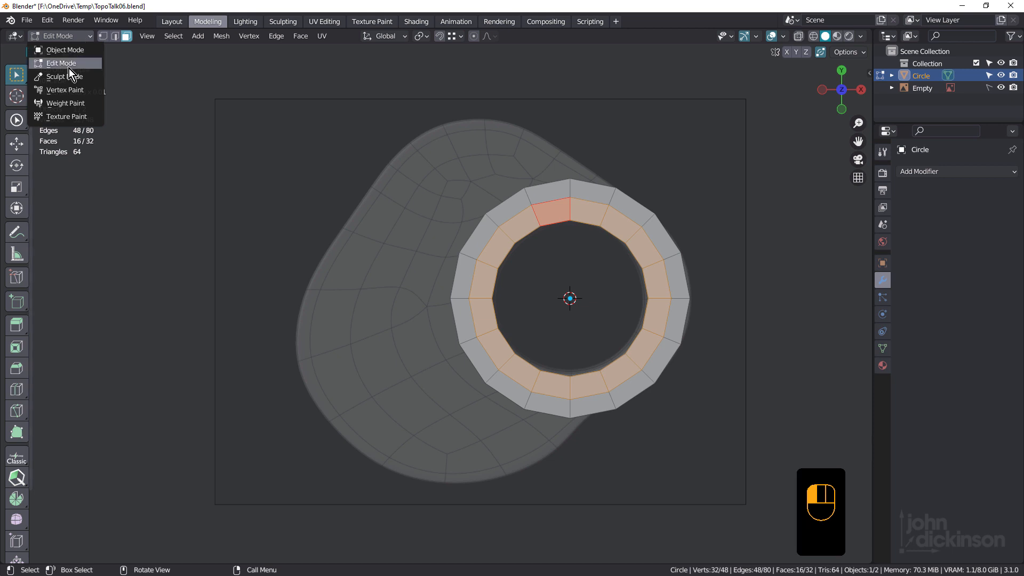
# - Switch to Sculpt Mode and make the selected inner ring a face set
pyautogui.click(60, 76)
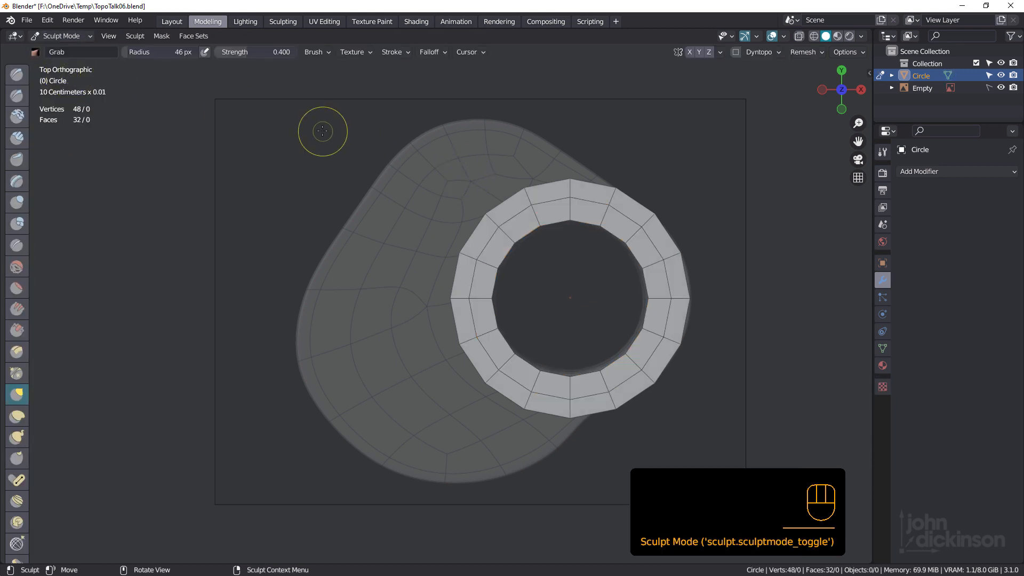
pyautogui.click(193, 36)
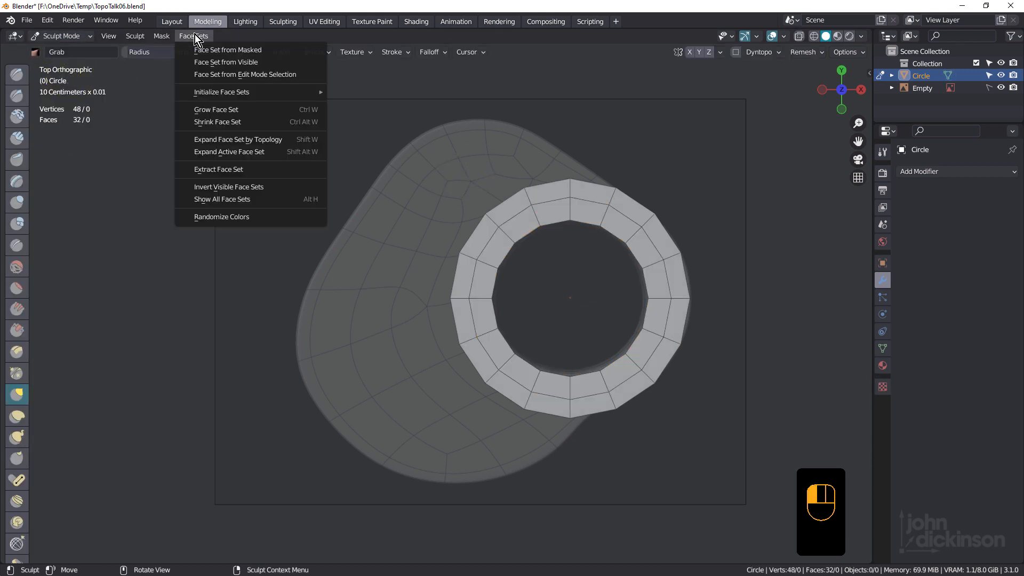
pyautogui.moveTo(267, 74)
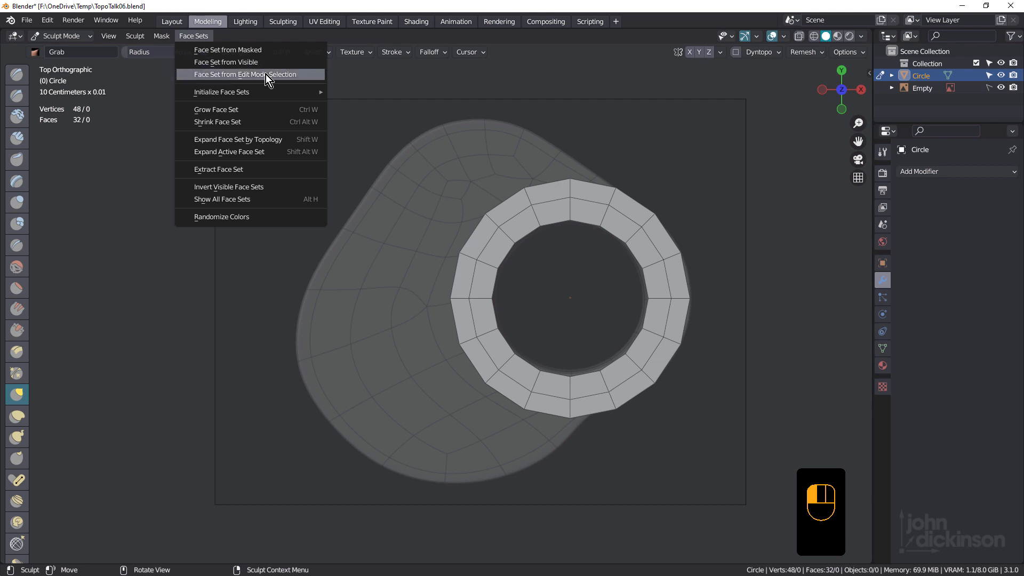
pyautogui.click(244, 73)
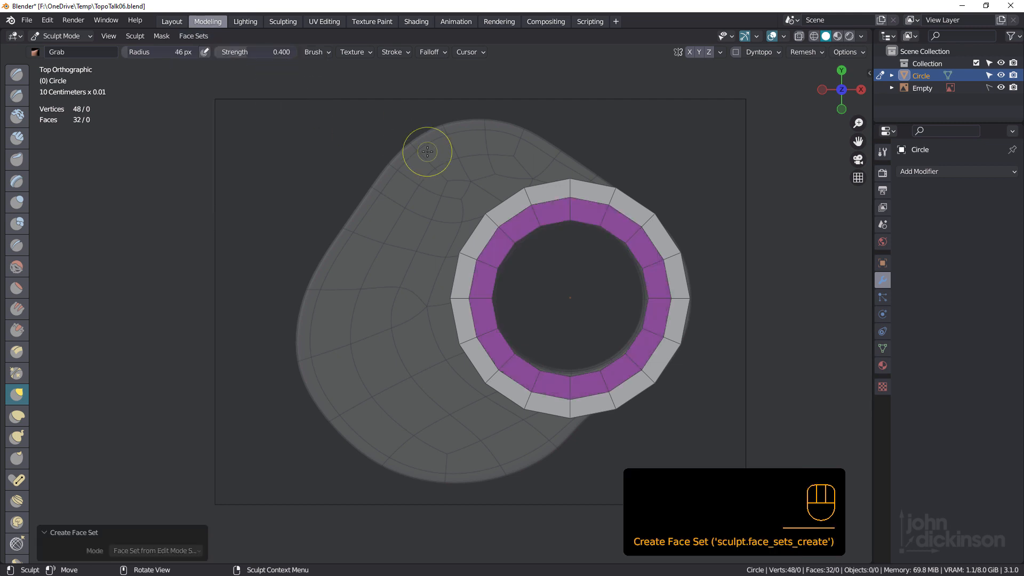
pyautogui.click(315, 51)
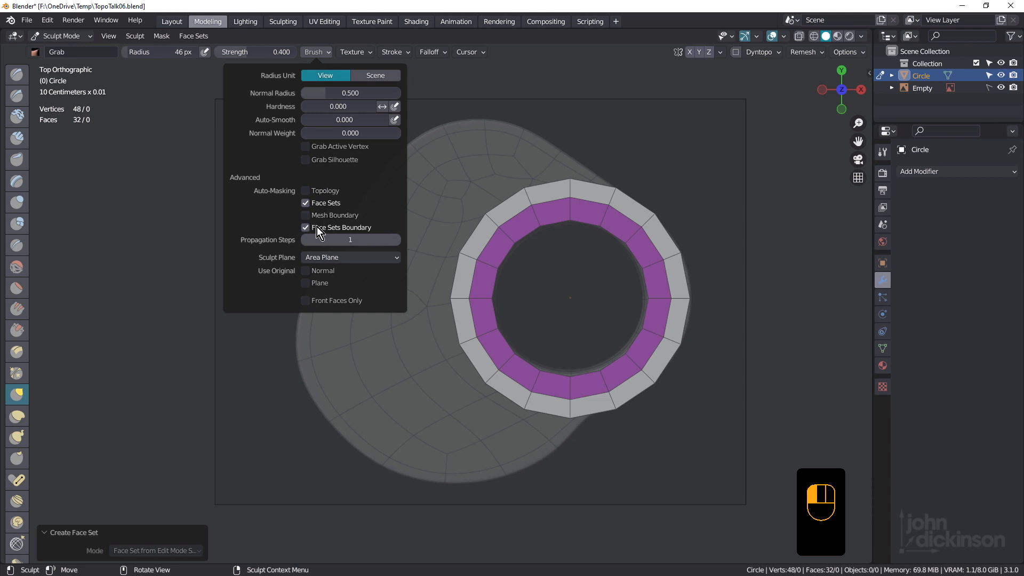
pyautogui.moveTo(359, 232)
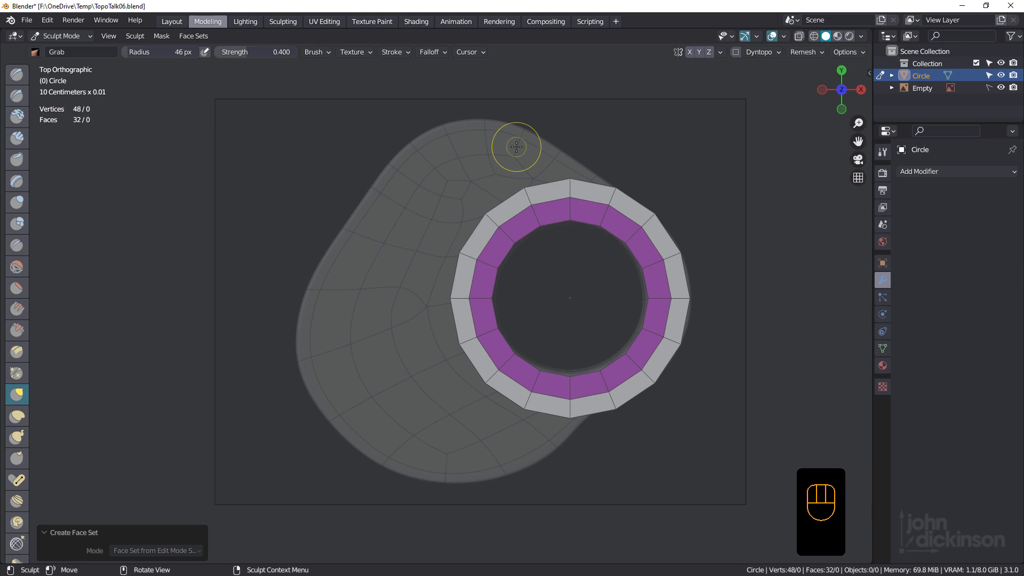
pyautogui.moveTo(522, 190)
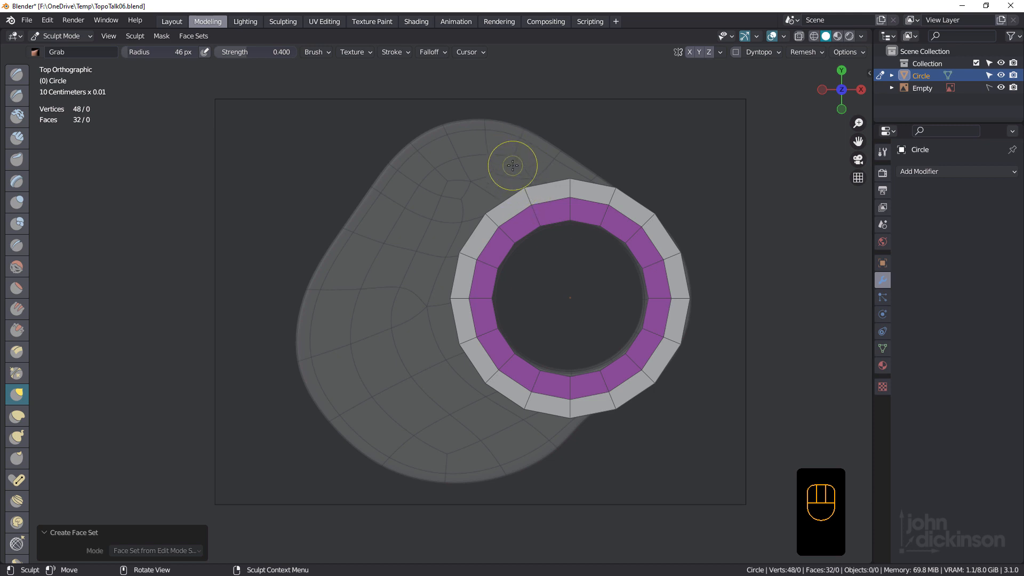
# - Enlarge the brush and grab the outer ring out toward the plate outline
pyautogui.press('f')
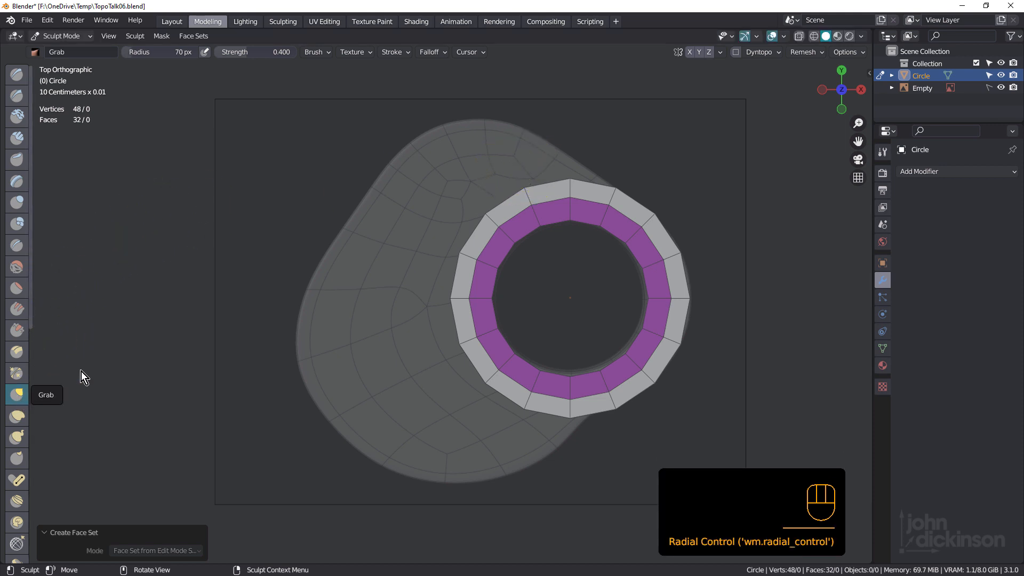
pyautogui.press('ctrl+z')
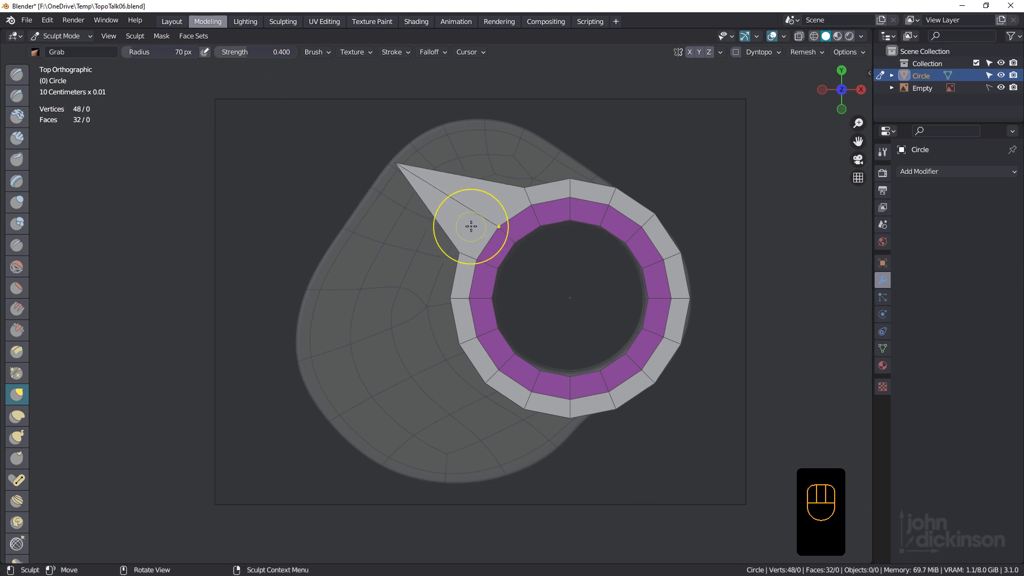
pyautogui.press('f')
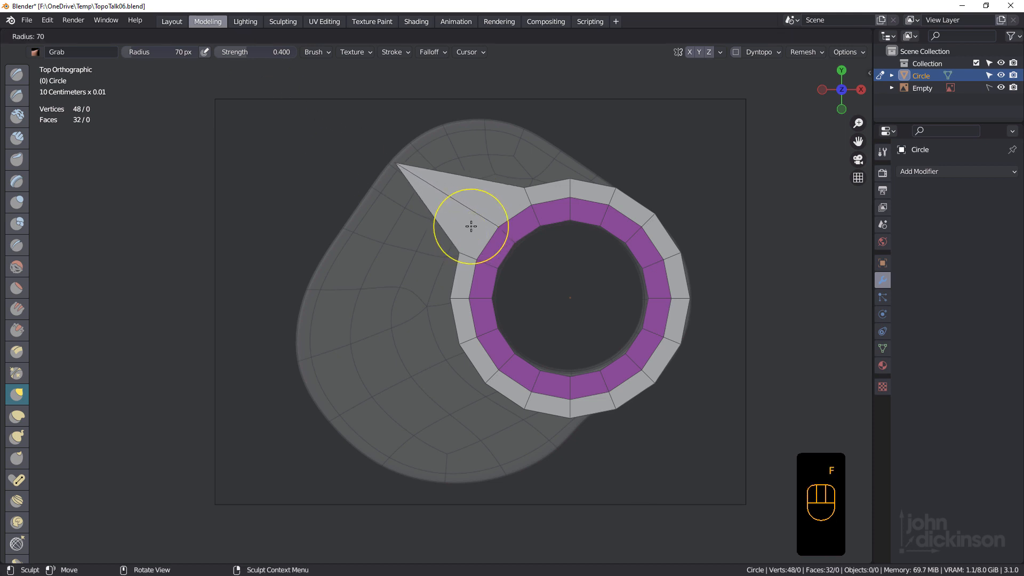
pyautogui.press('f')
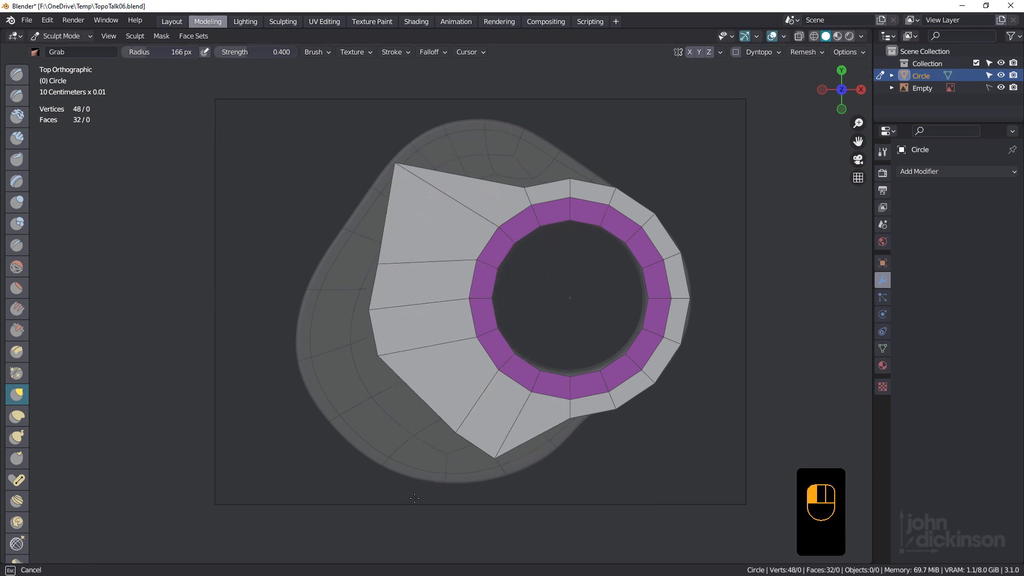
pyautogui.moveTo(414, 498); pyautogui.dragTo(567, 415)
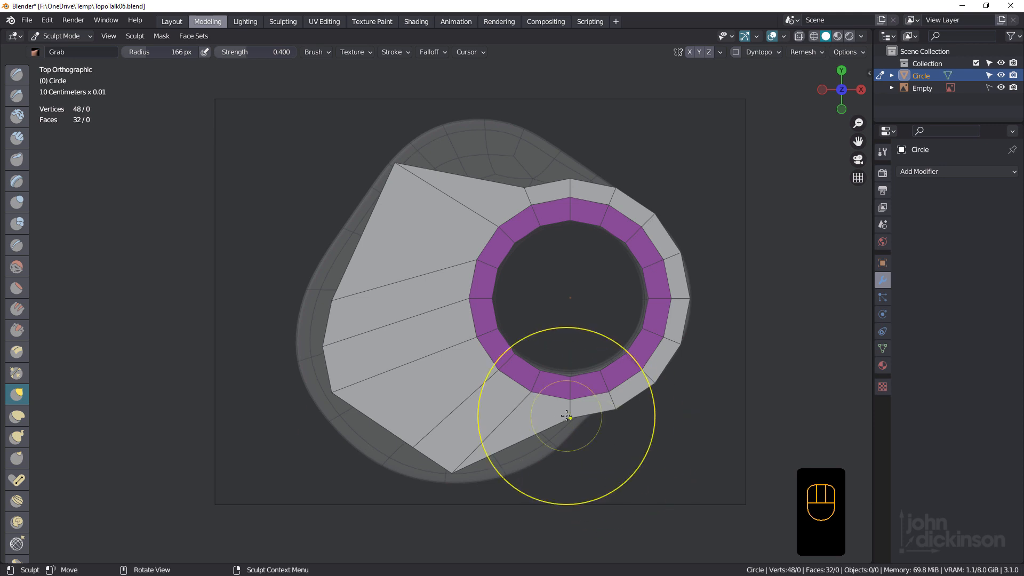
pyautogui.moveTo(567, 415); pyautogui.dragTo(332, 319)
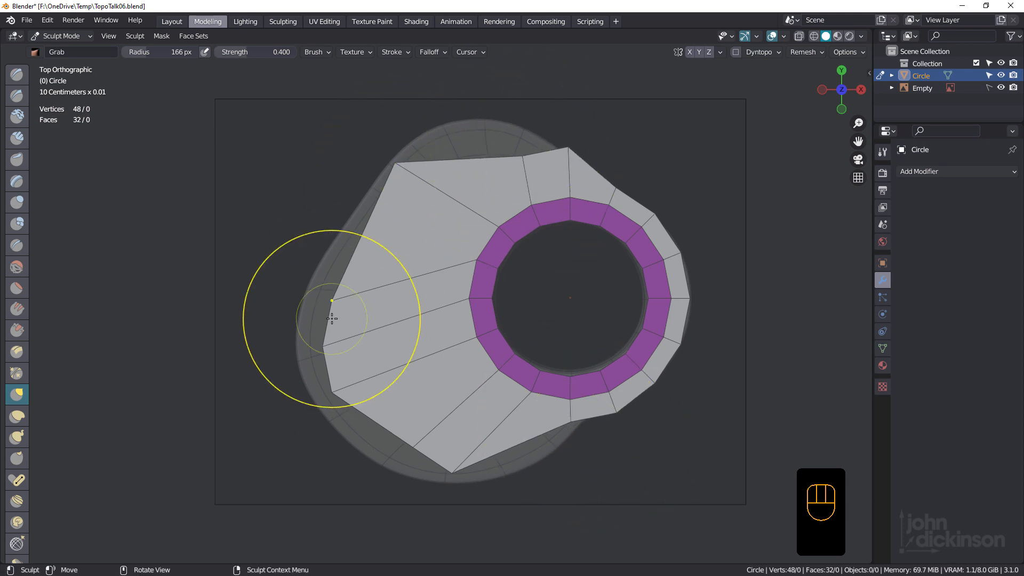
# - With a smaller brush, grab the left, lower-right and top edges onto the outline
pyautogui.press('f')
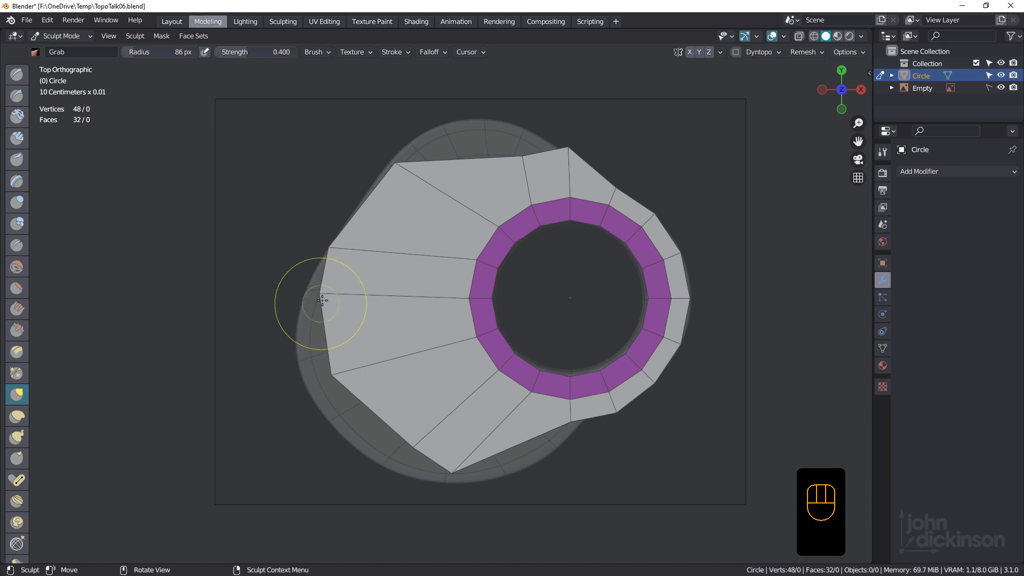
pyautogui.moveTo(320, 302); pyautogui.dragTo(335, 377)
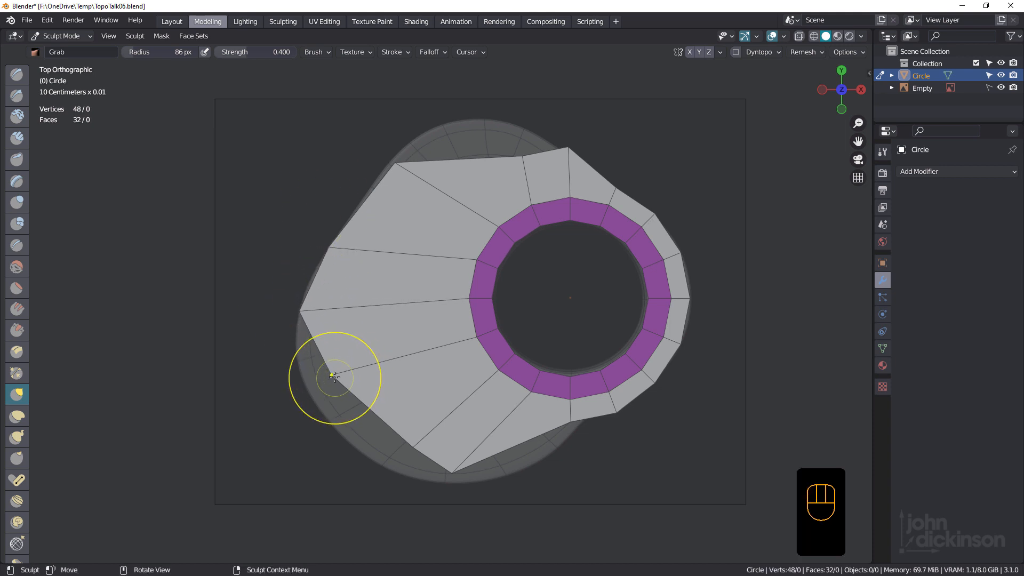
pyautogui.moveTo(335, 376); pyautogui.dragTo(385, 444)
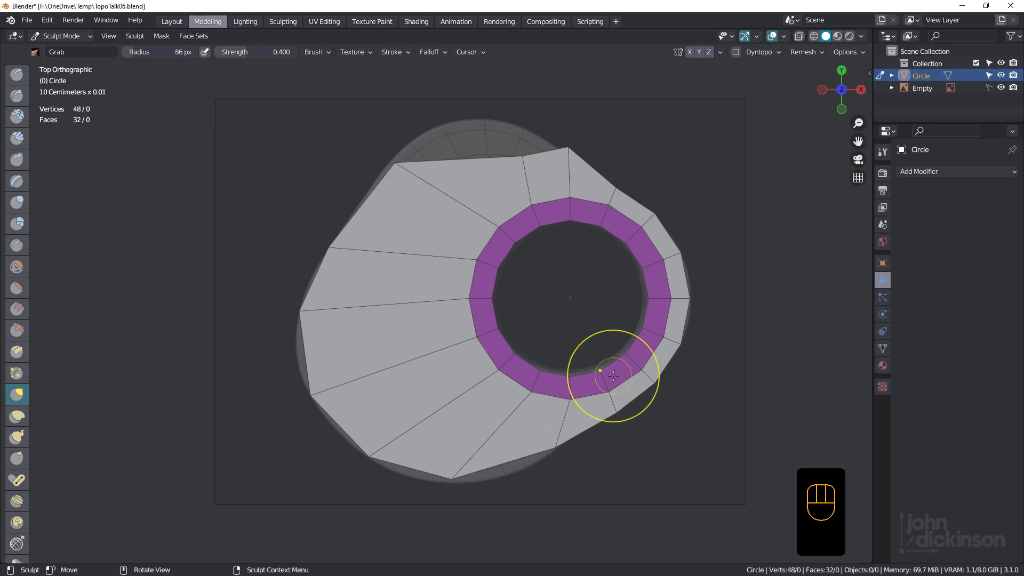
pyautogui.press('alt+z')
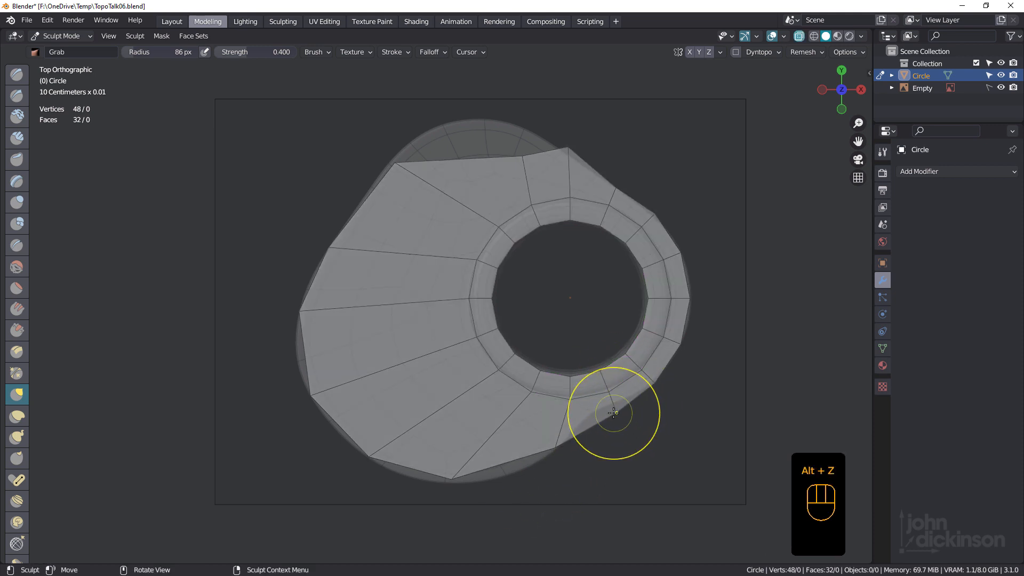
pyautogui.moveTo(613, 411); pyautogui.dragTo(663, 383)
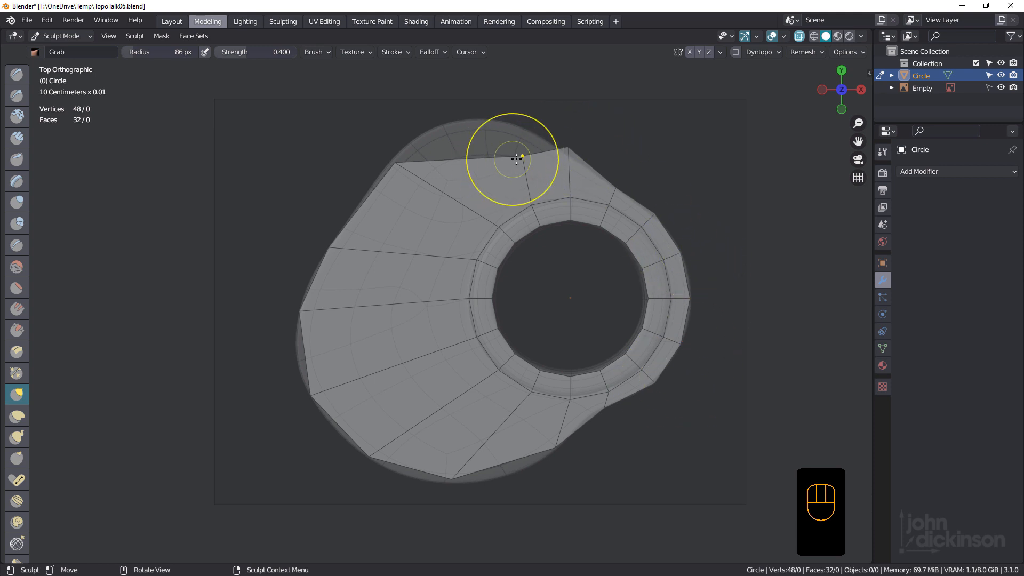
pyautogui.moveTo(516, 160); pyautogui.dragTo(401, 160)
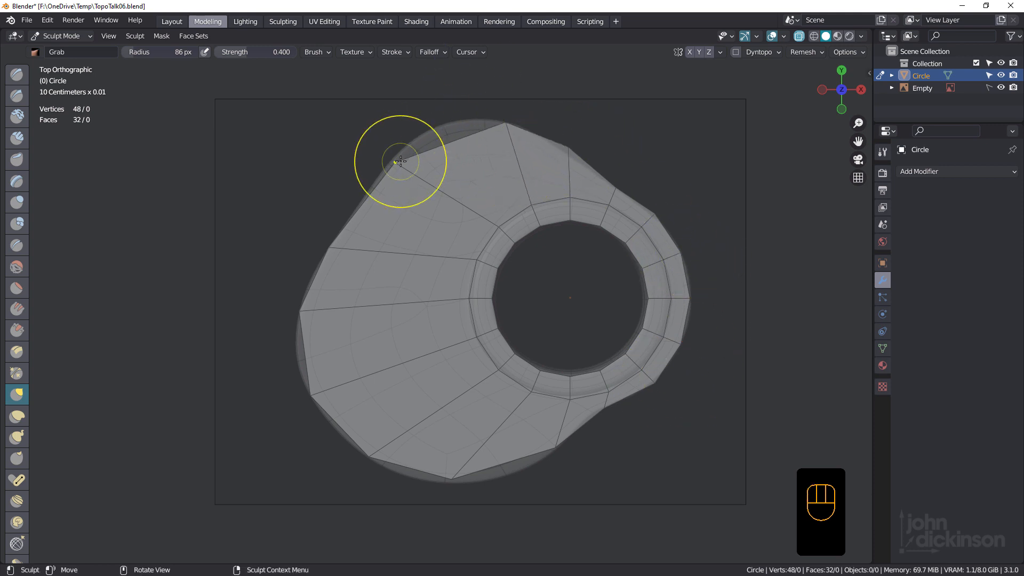
pyautogui.moveTo(399, 161); pyautogui.dragTo(571, 145)
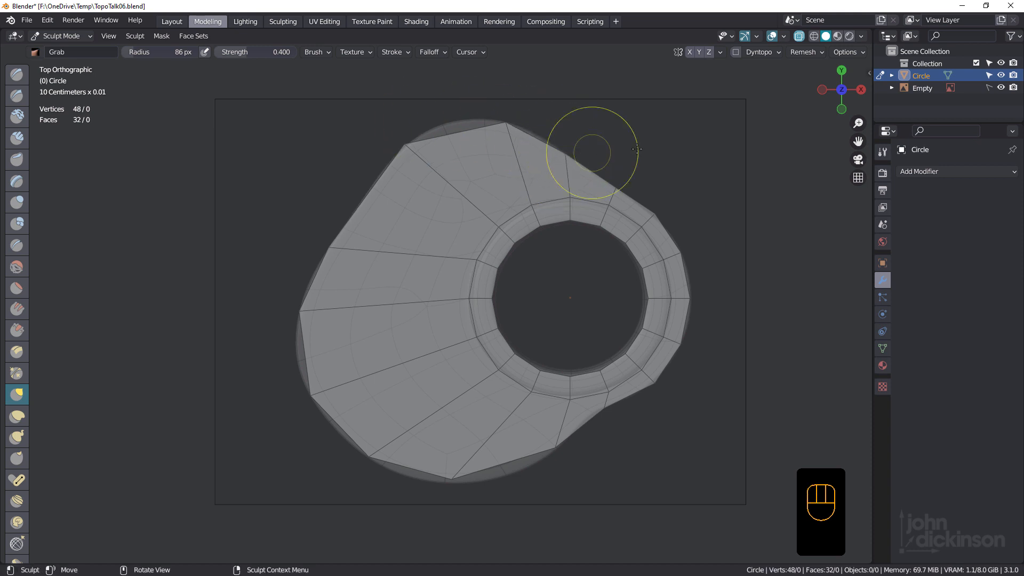
# - Add a Subdivision Surface modifier and even out the vertex spacing near the hole
pyautogui.click(919, 171)
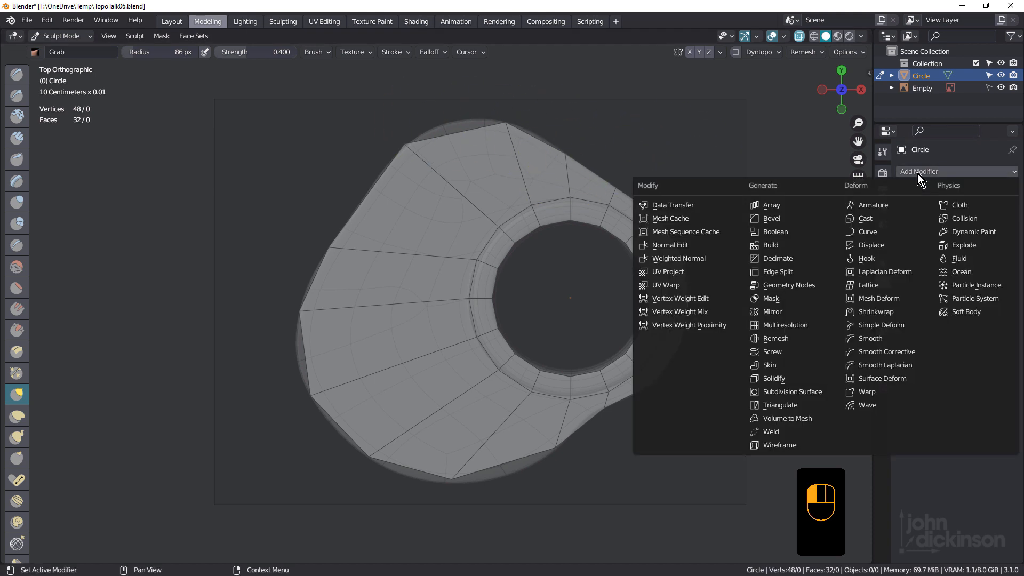
pyautogui.click(794, 391)
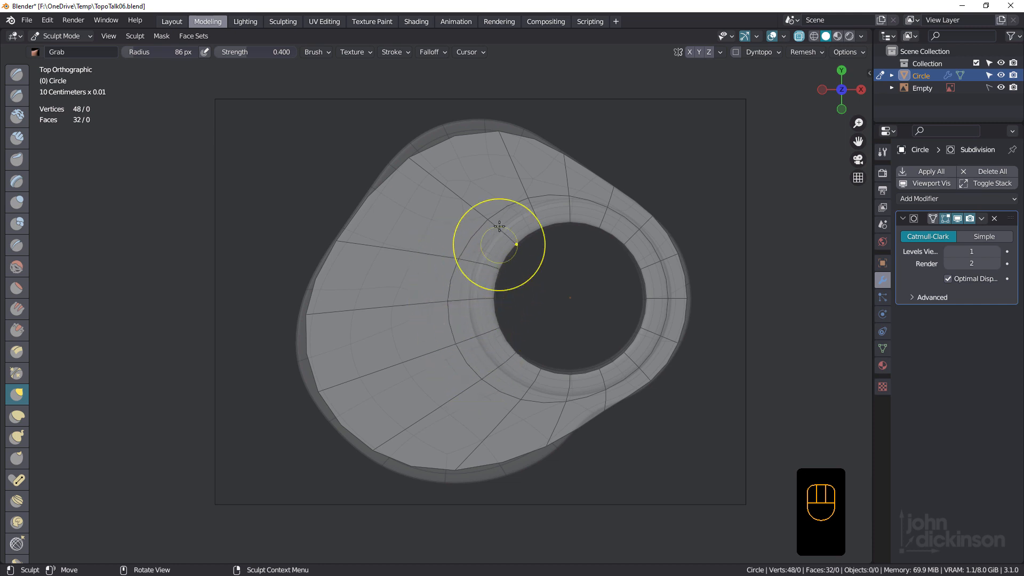
pyautogui.moveTo(500, 226); pyautogui.dragTo(489, 242)
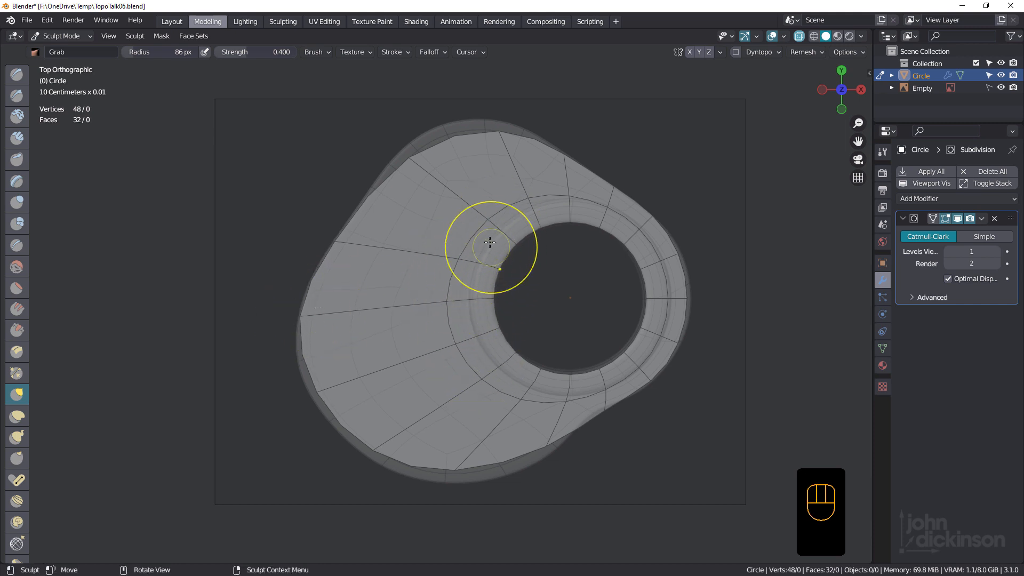
pyautogui.moveTo(489, 247); pyautogui.dragTo(385, 281)
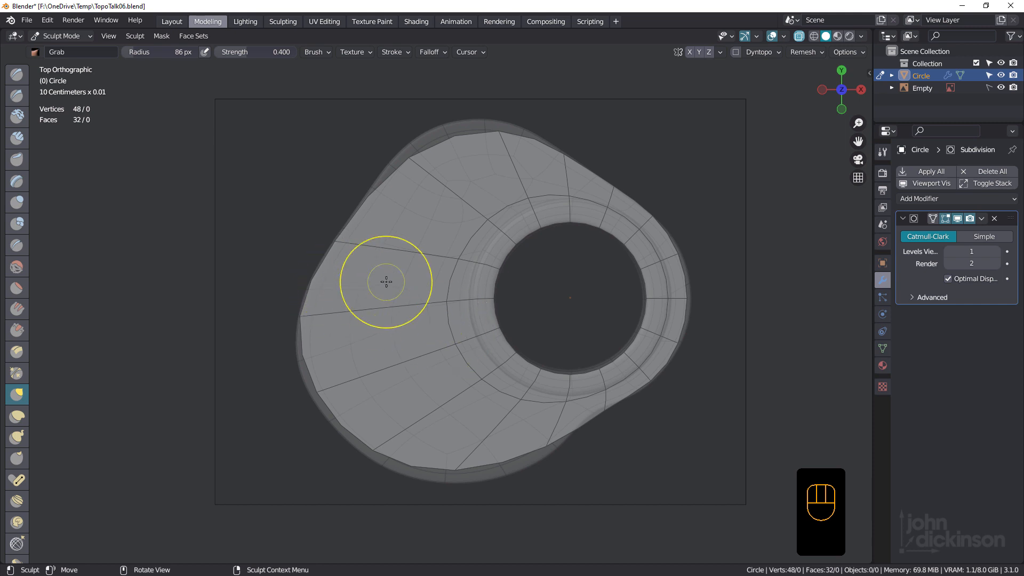
# - Grab the outline beside the ring and the plate's left side into rounder curves
pyautogui.moveTo(385, 281); pyautogui.dragTo(529, 229)
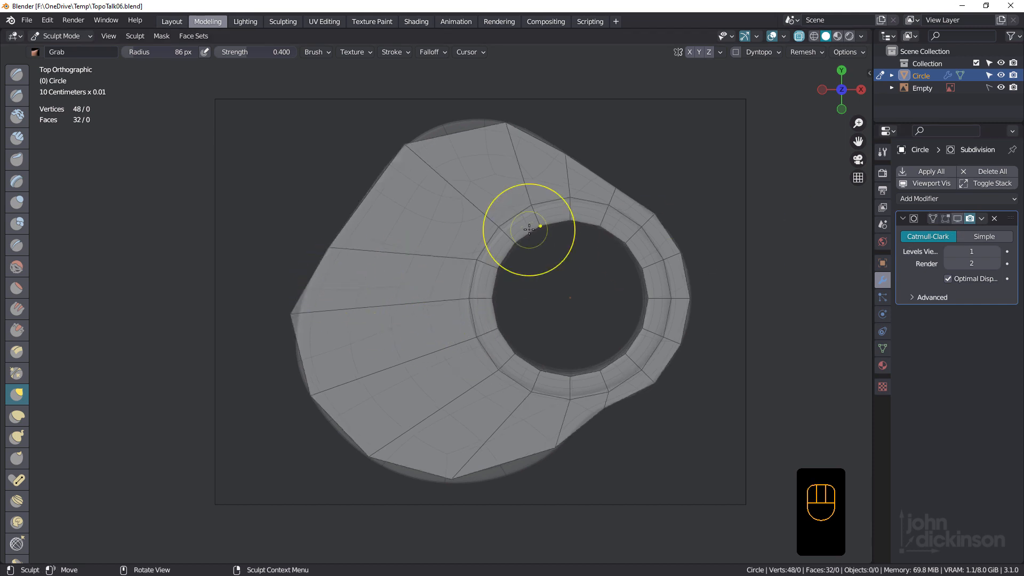
pyautogui.moveTo(529, 229); pyautogui.dragTo(611, 225)
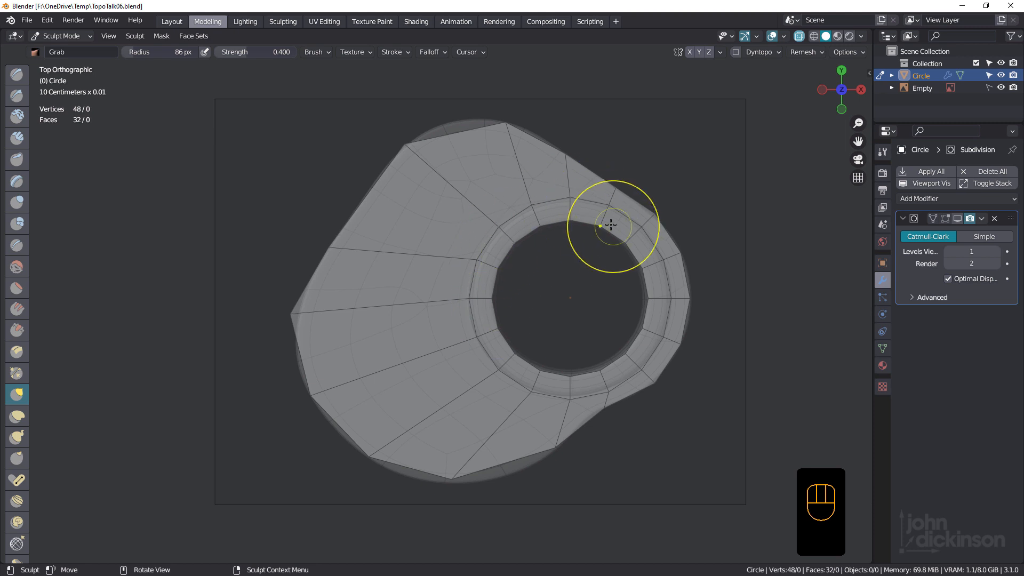
pyautogui.moveTo(612, 225); pyautogui.dragTo(721, 282)
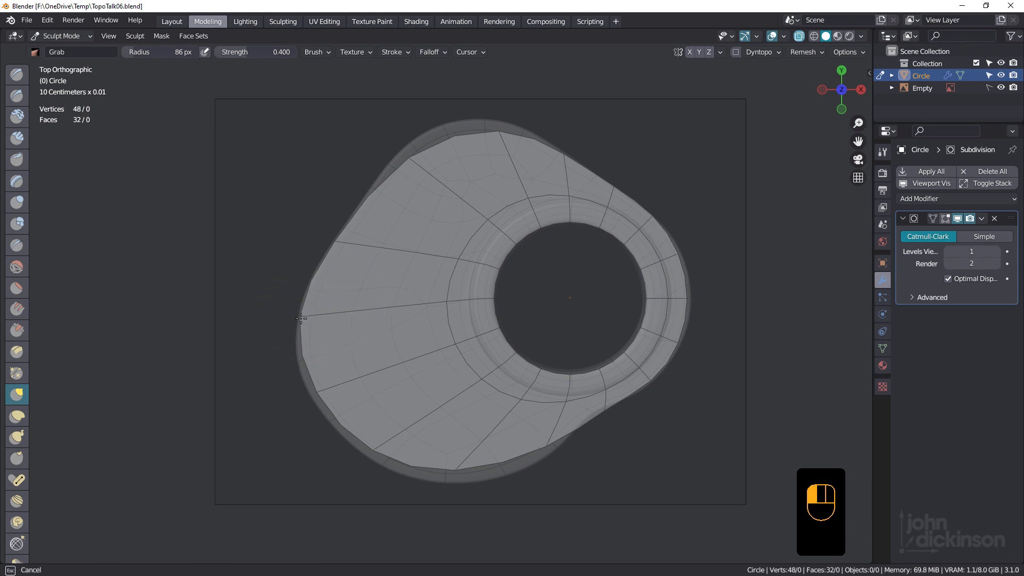
pyautogui.moveTo(300, 319); pyautogui.dragTo(299, 411)
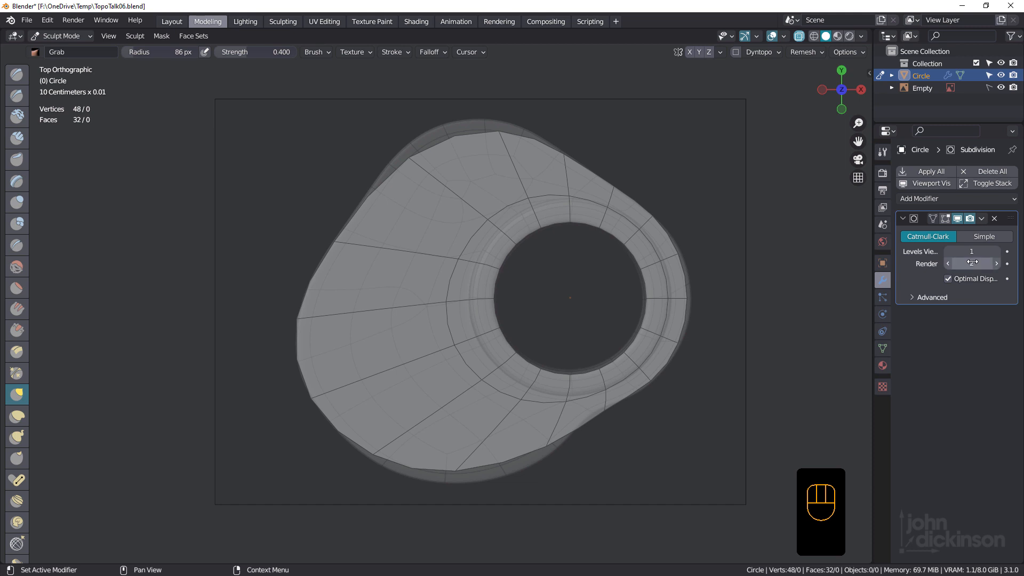
# - Raise the viewport subdivision level to 2 and smooth the top-left and right curves
pyautogui.click(993, 251)
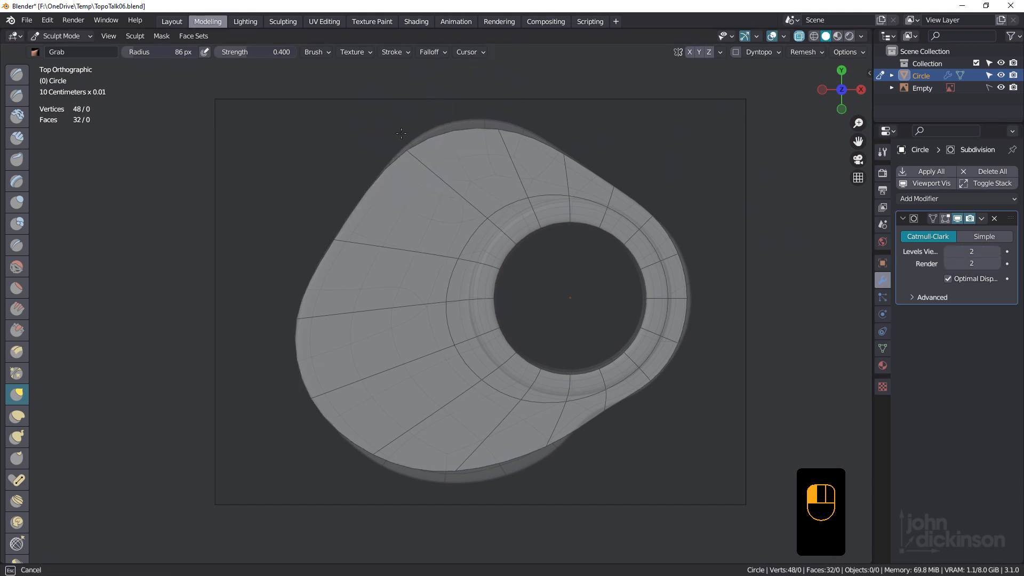
pyautogui.moveTo(401, 134); pyautogui.dragTo(489, 119)
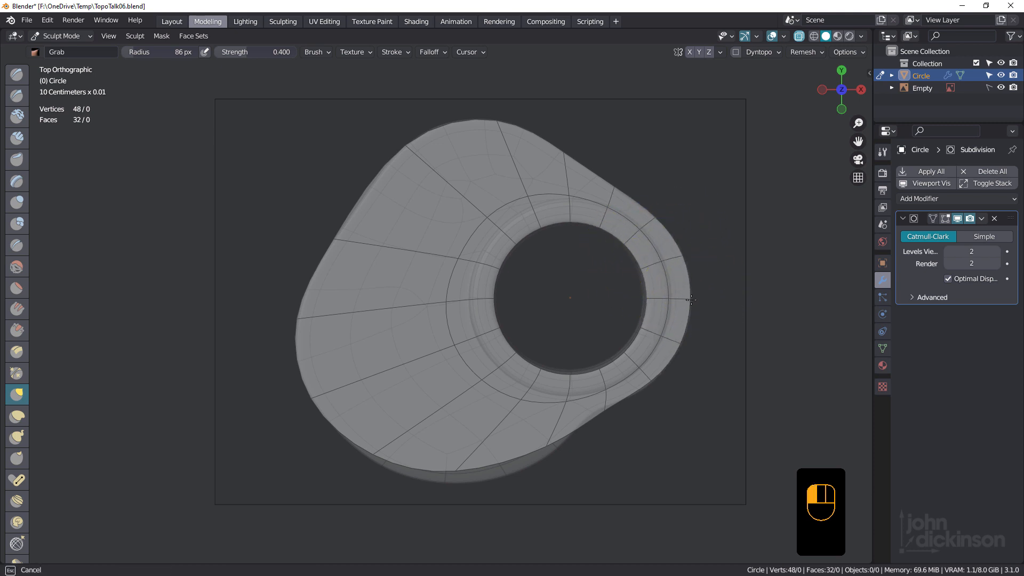
pyautogui.moveTo(691, 300); pyautogui.dragTo(648, 383)
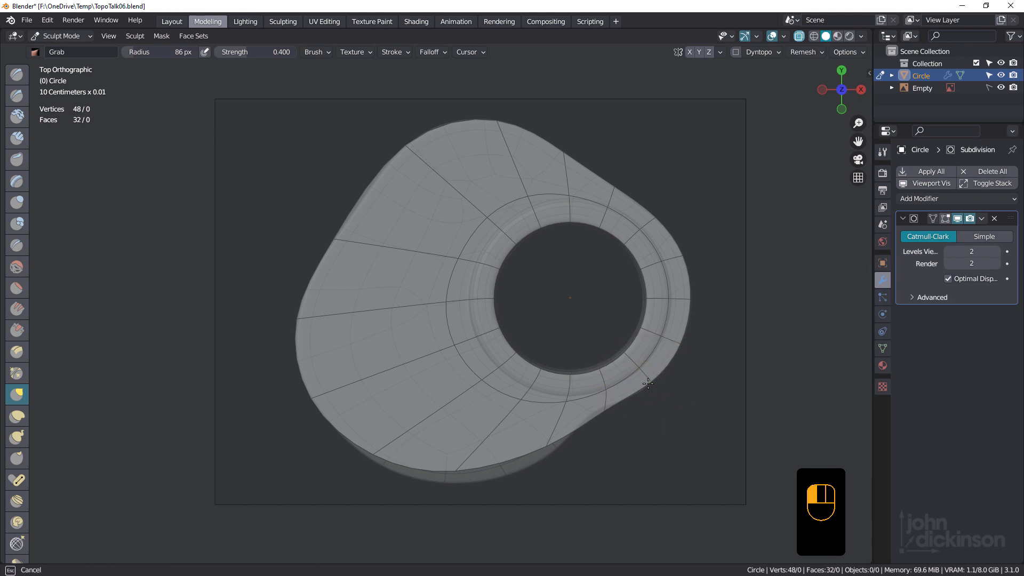
pyautogui.moveTo(604, 415)
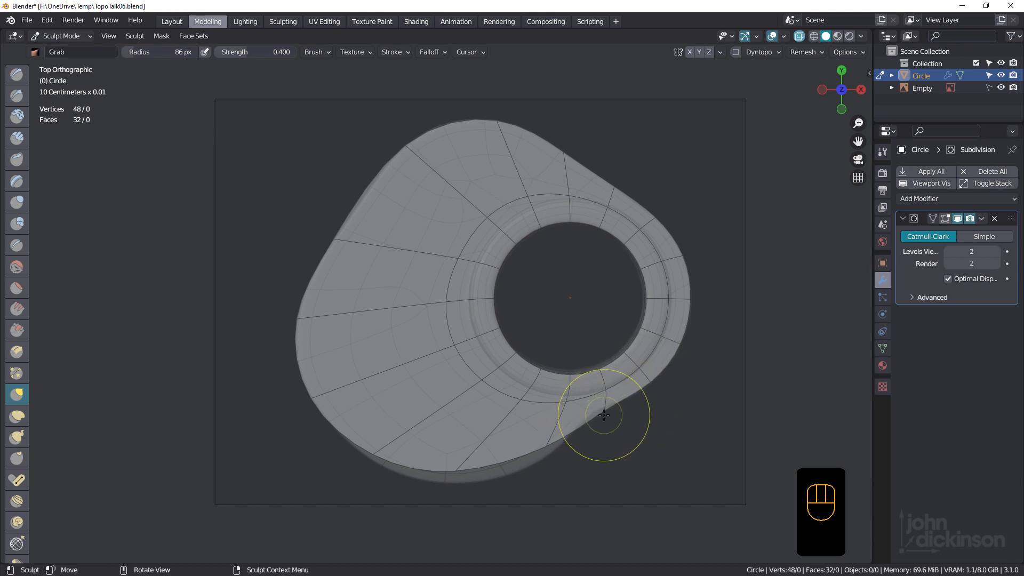
pyautogui.moveTo(603, 415); pyautogui.dragTo(643, 385)
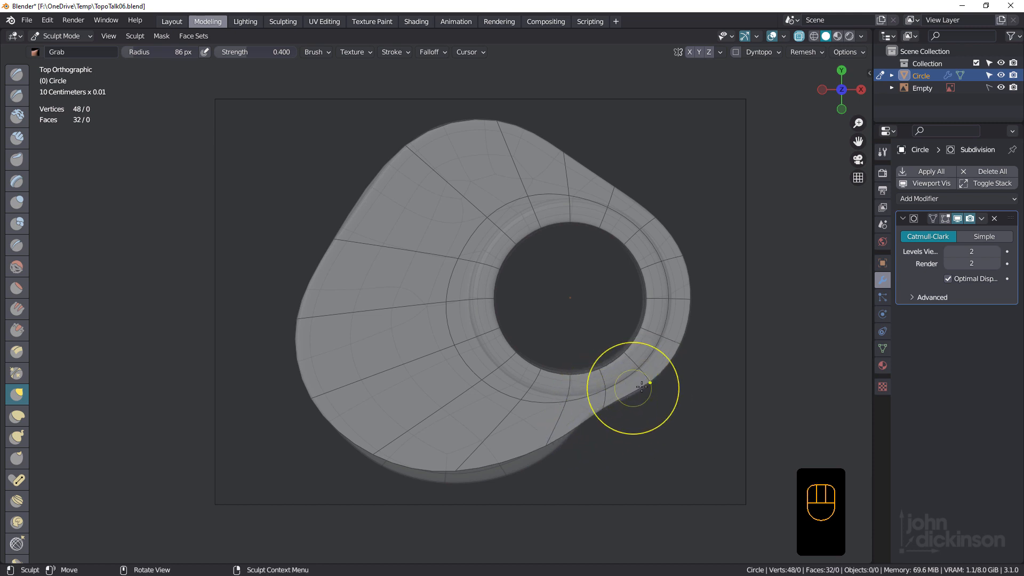
# - Smooth the lower outline beneath the ring and the plate's left edge
pyautogui.moveTo(644, 384); pyautogui.dragTo(601, 227)
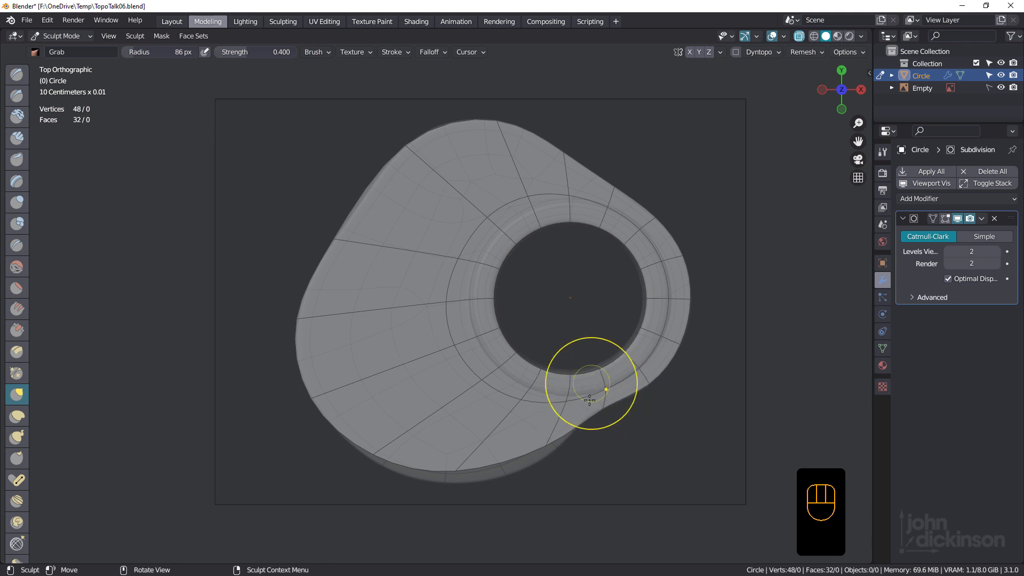
pyautogui.moveTo(589, 386); pyautogui.dragTo(551, 466)
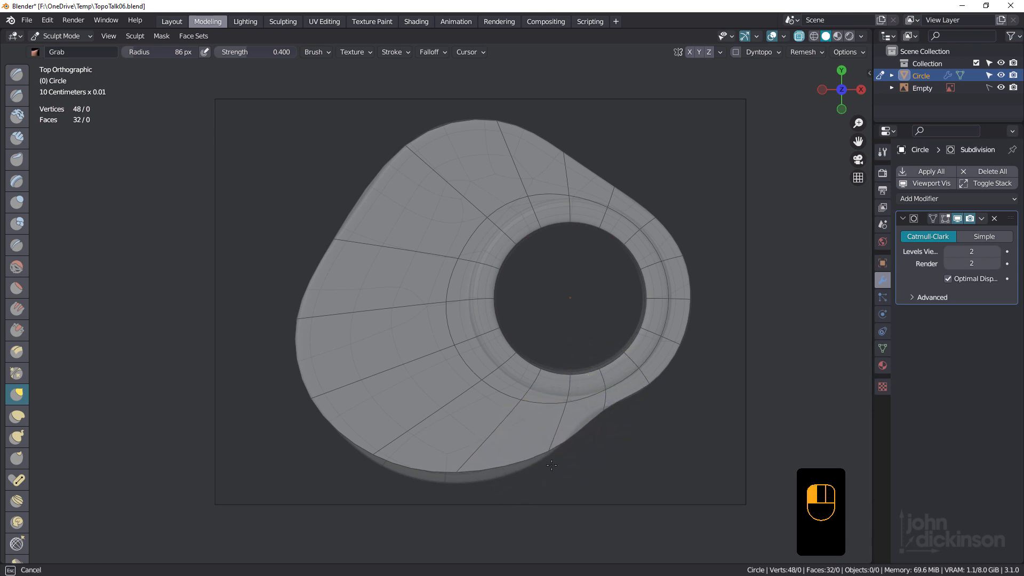
pyautogui.moveTo(550, 465); pyautogui.dragTo(585, 403)
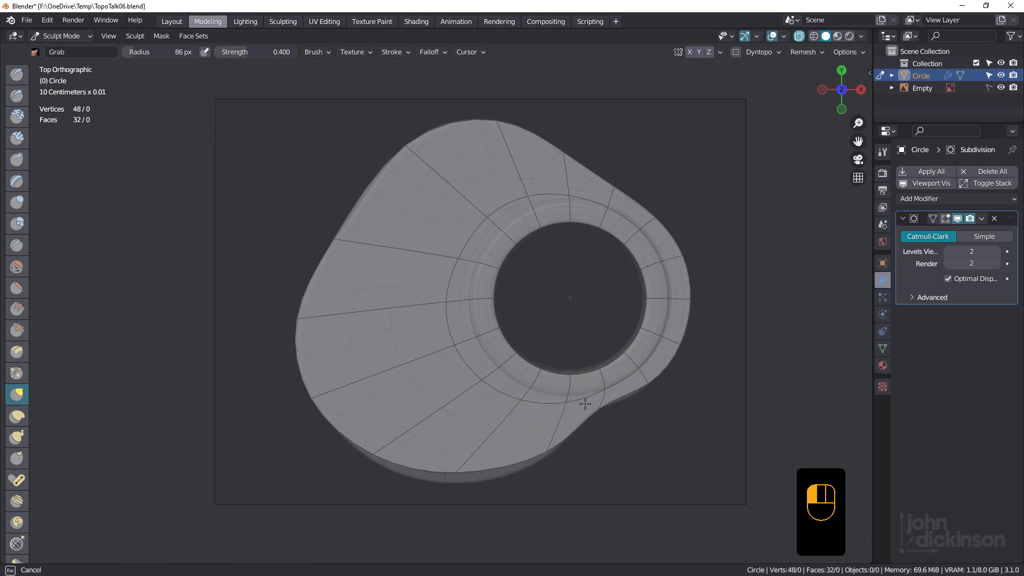
pyautogui.moveTo(584, 403); pyautogui.dragTo(633, 399)
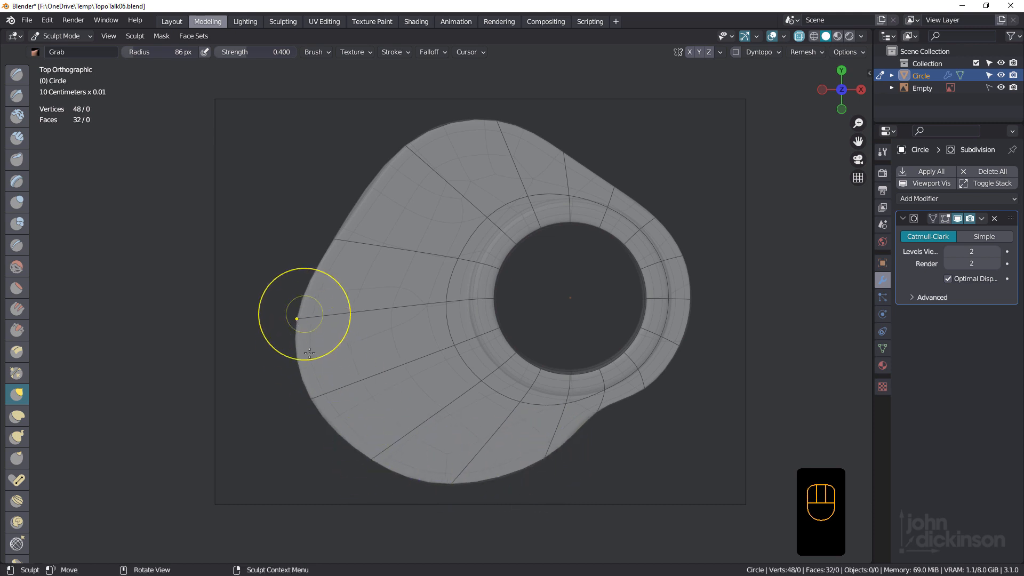
pyautogui.moveTo(297, 319); pyautogui.dragTo(410, 147)
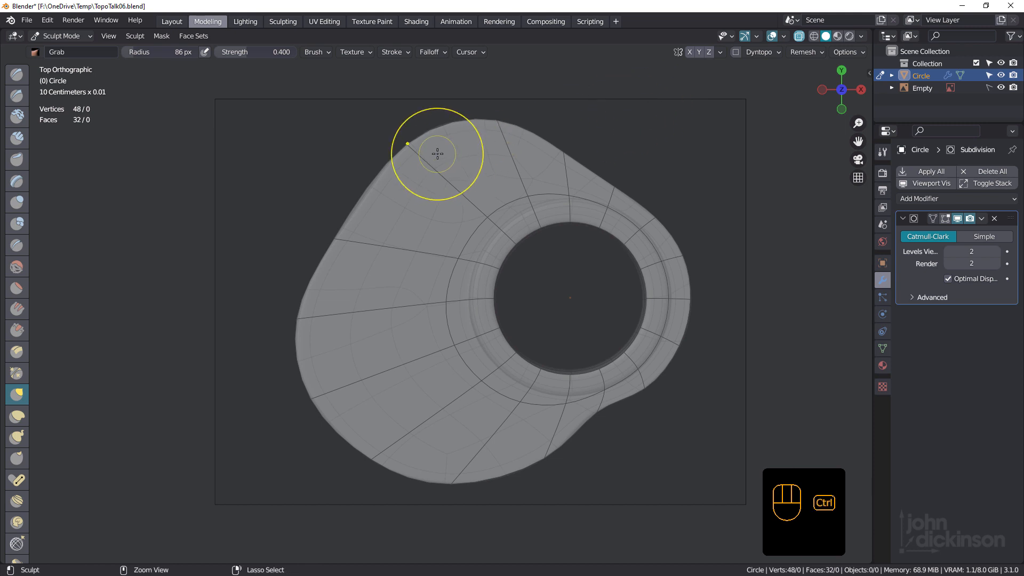
# - In Edit Mode, select all and extrude the plate's thickness with the ring raised as a collar
pyautogui.press('ctrl+Tab')
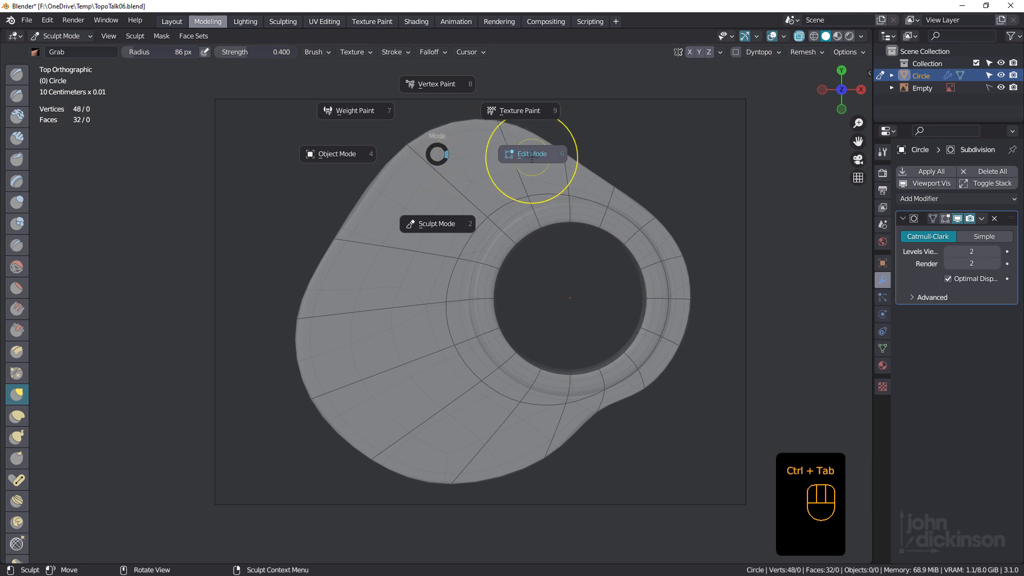
pyautogui.click(531, 154)
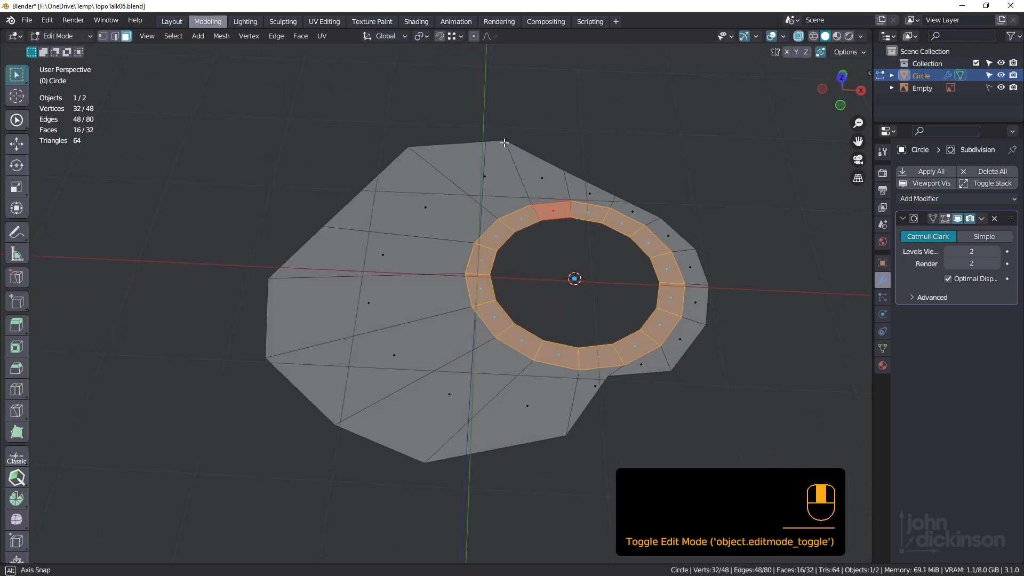
pyautogui.press('alt+z')
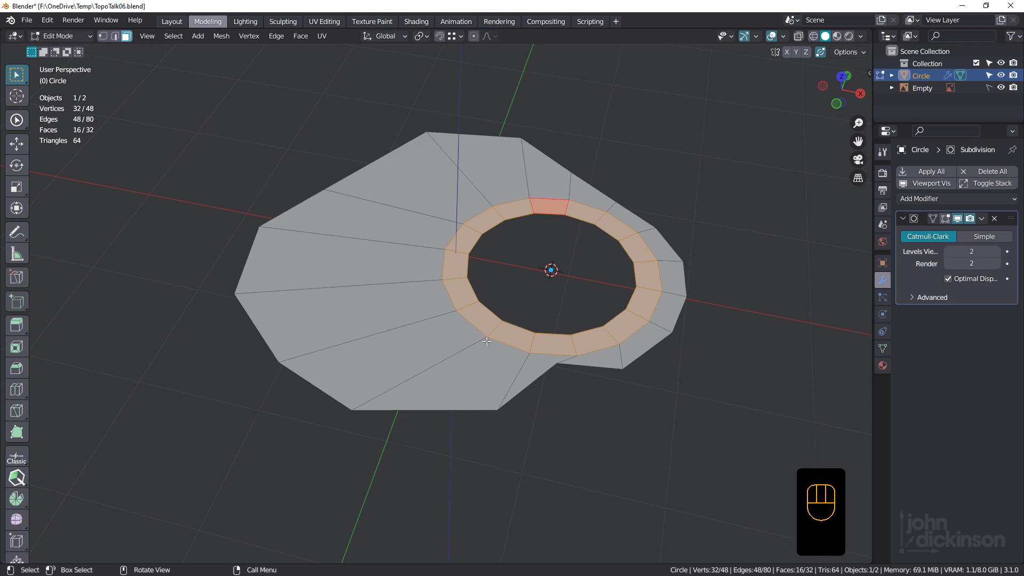
pyautogui.press('a')
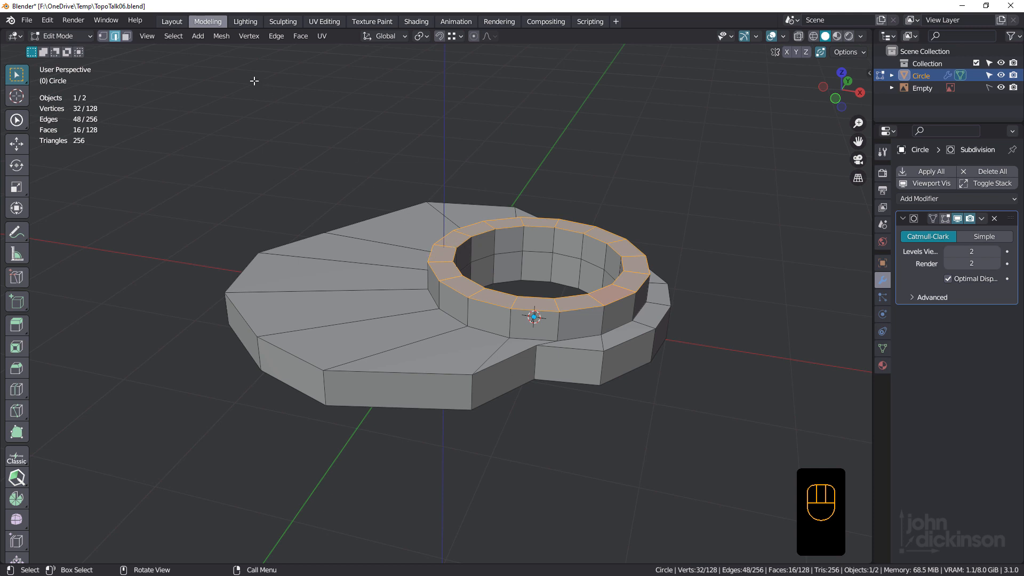
pyautogui.click(173, 36)
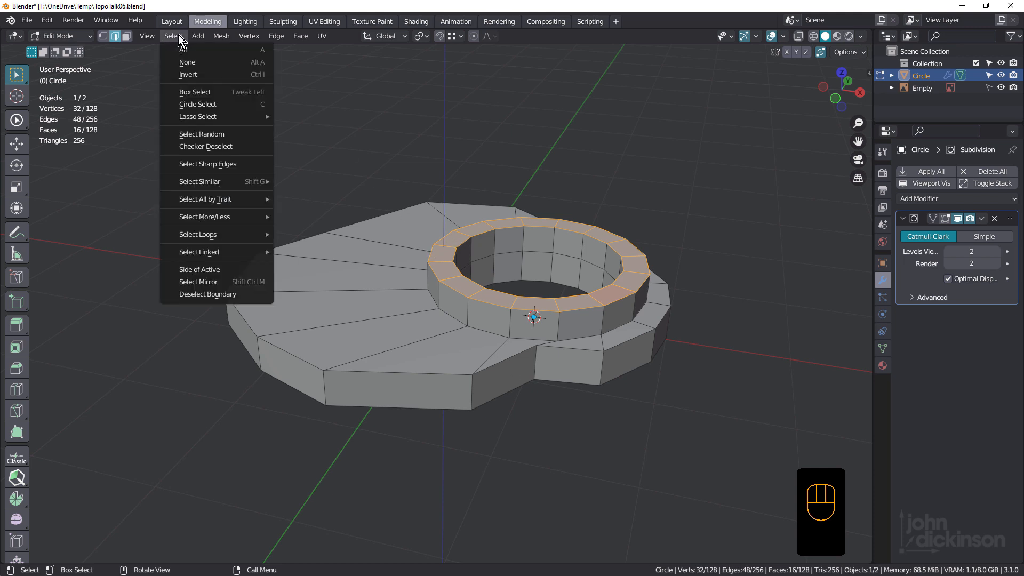
# - Select Sharp Edges at 73.5° to pick the outline, collar and hole edges
pyautogui.click(207, 163)
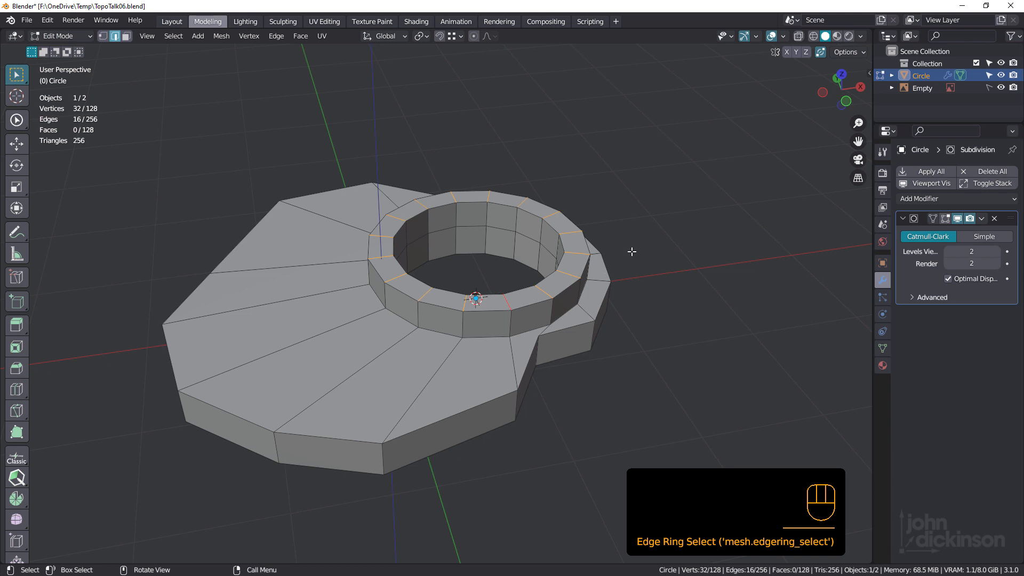
pyautogui.click(173, 36)
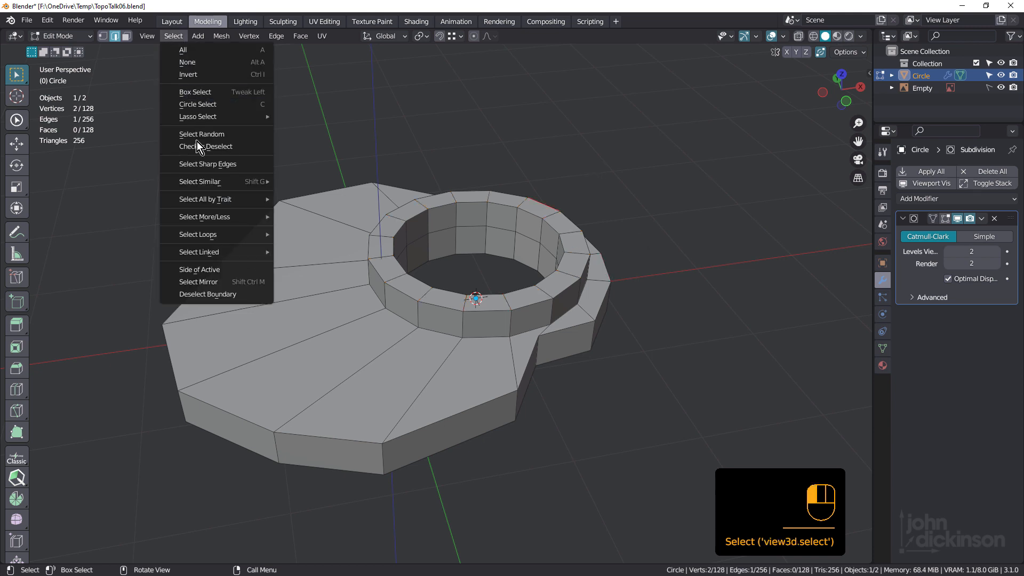
pyautogui.click(207, 164)
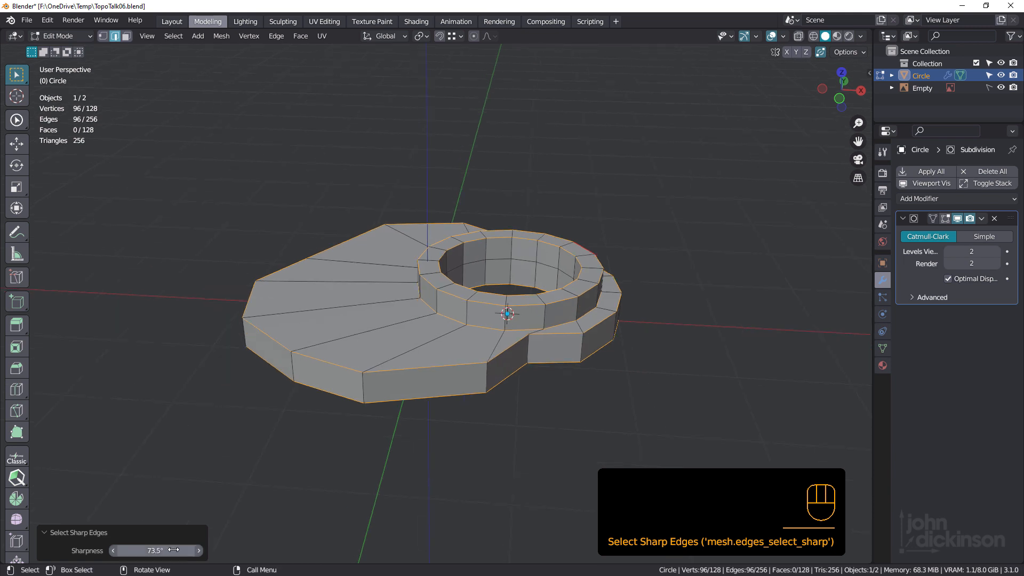
pyautogui.moveTo(509, 313); pyautogui.dragTo(405, 300)
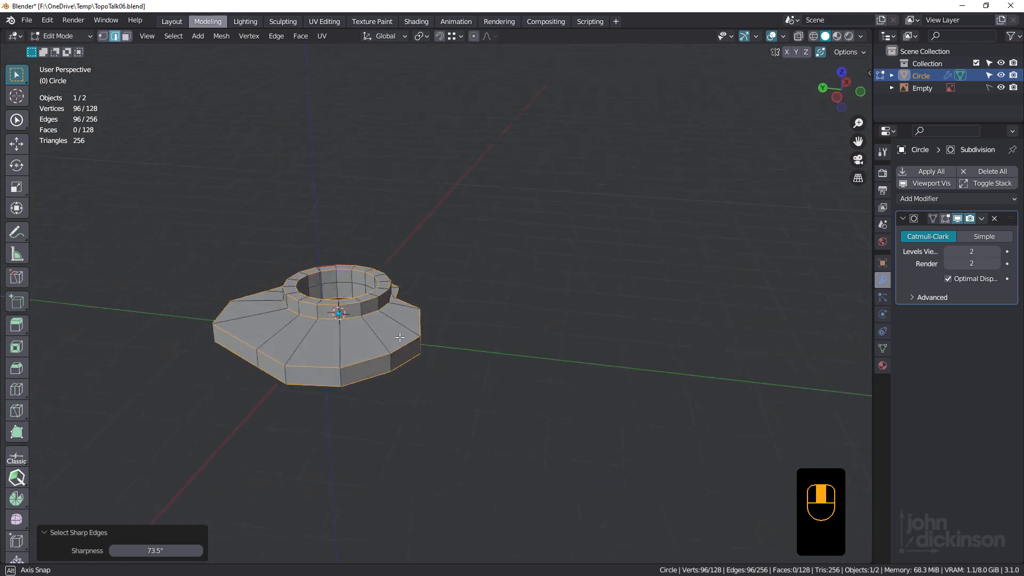
pyautogui.press('alt+z')
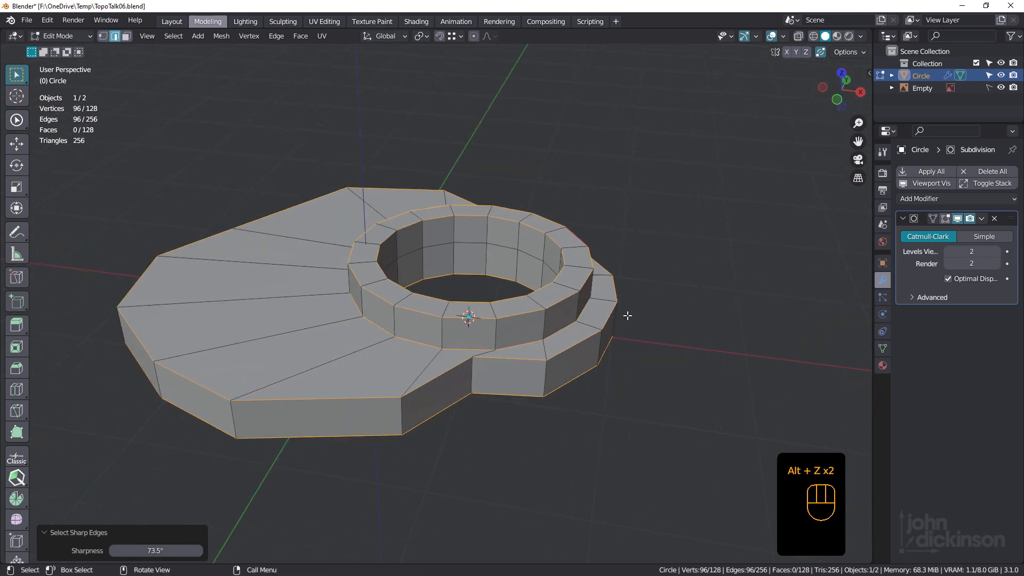
# - Bevel the sharp edges with 2 segments, adjust the profile, and return to Object Mode
pyautogui.press('ctrl+b')
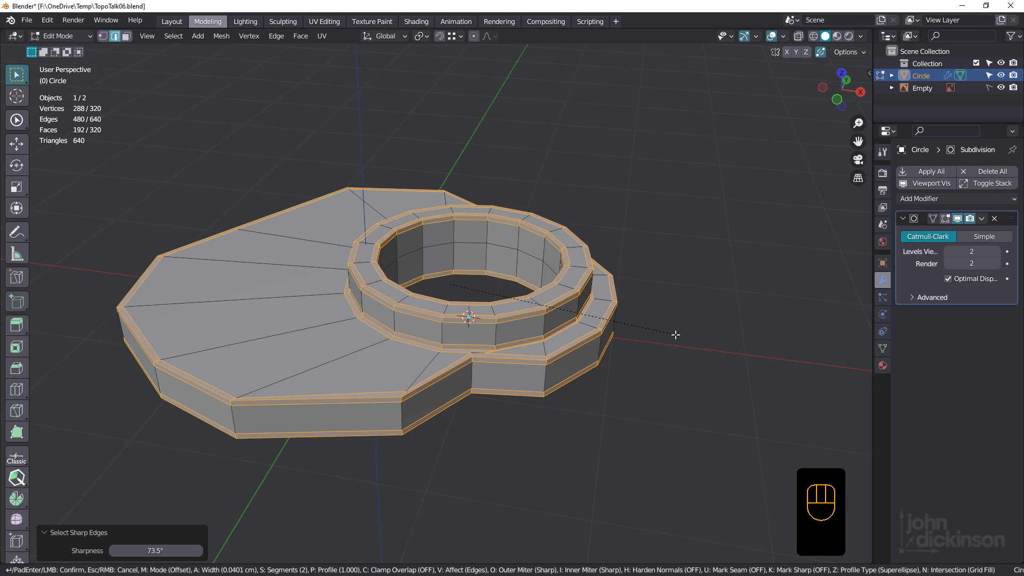
pyautogui.press('p')
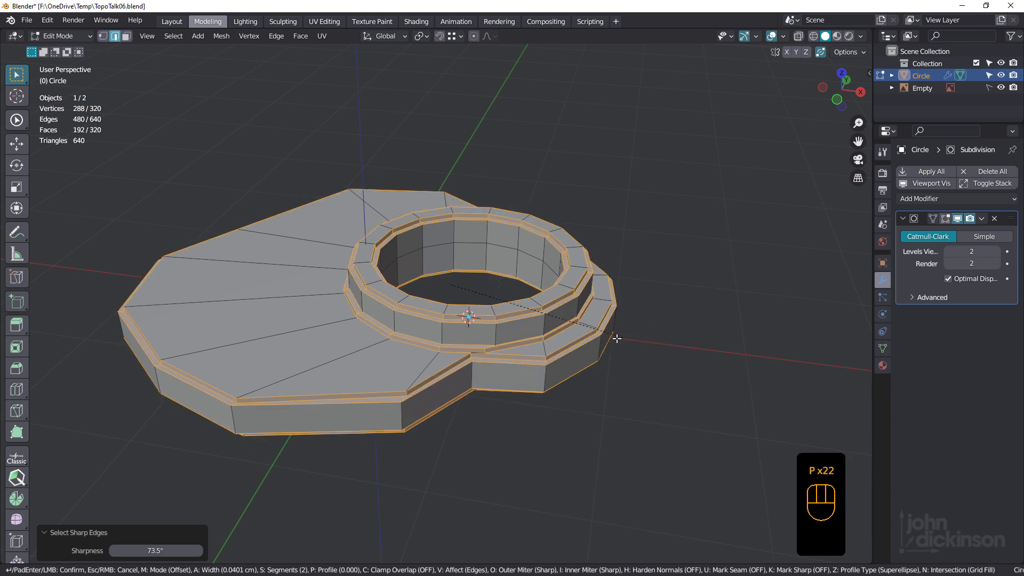
pyautogui.moveTo(705, 337)
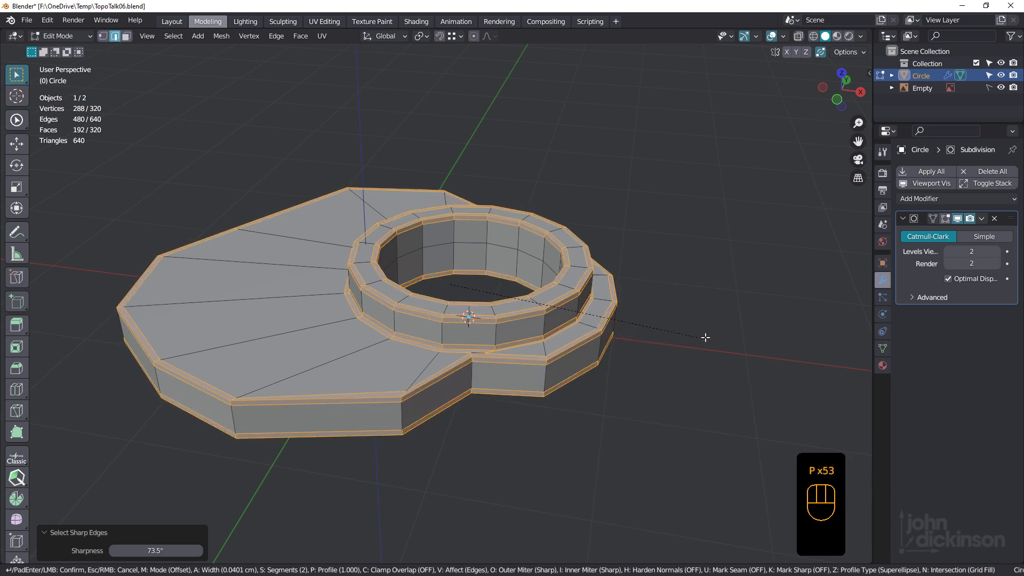
pyautogui.moveTo(718, 336)
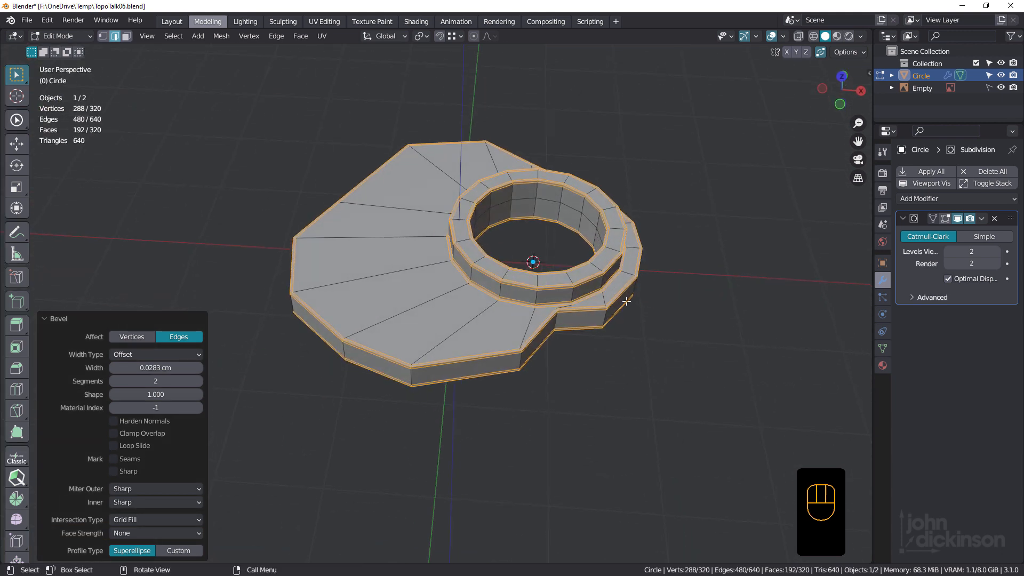
pyautogui.press('Tab')
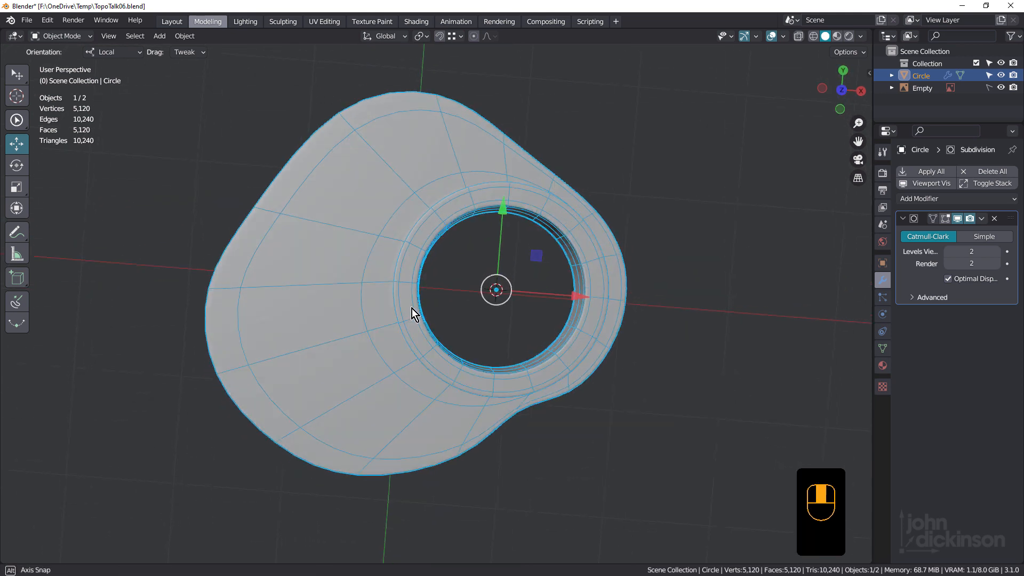
# - Apply Shade Smooth to the plate from top view, then orbit to inspect the shading
pyautogui.press('7')
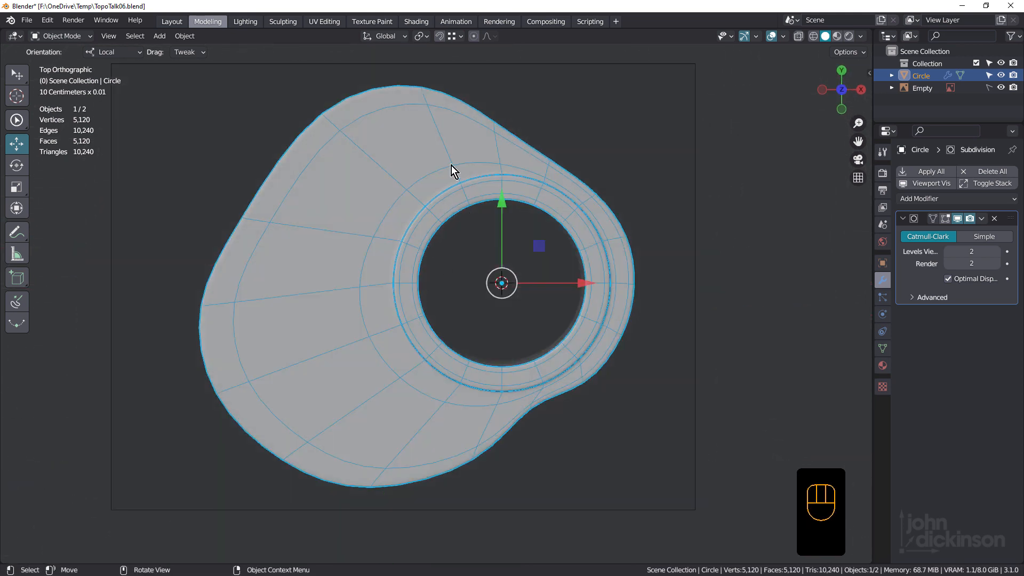
pyautogui.rightClick(454, 171)
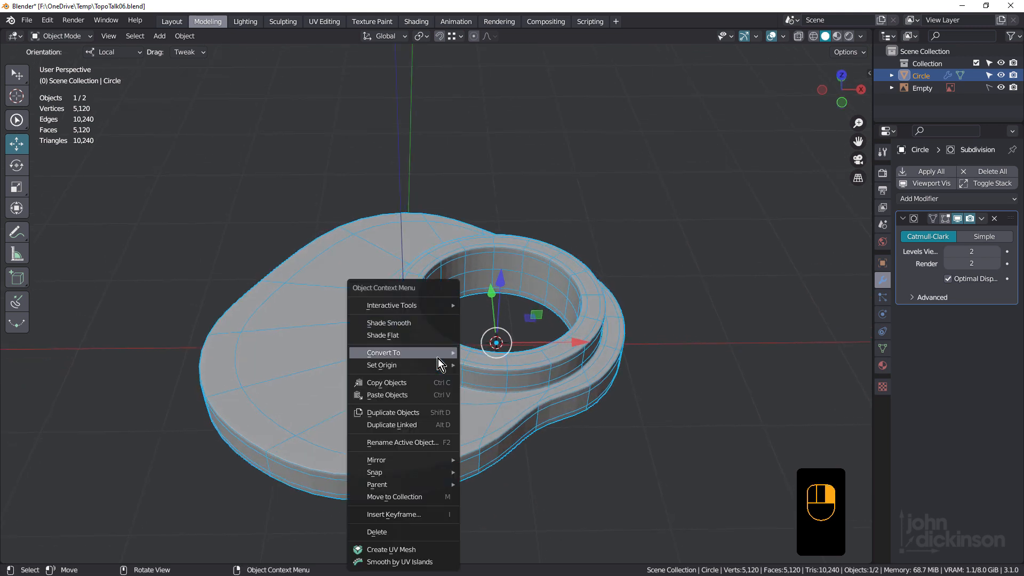
pyautogui.moveTo(410, 326)
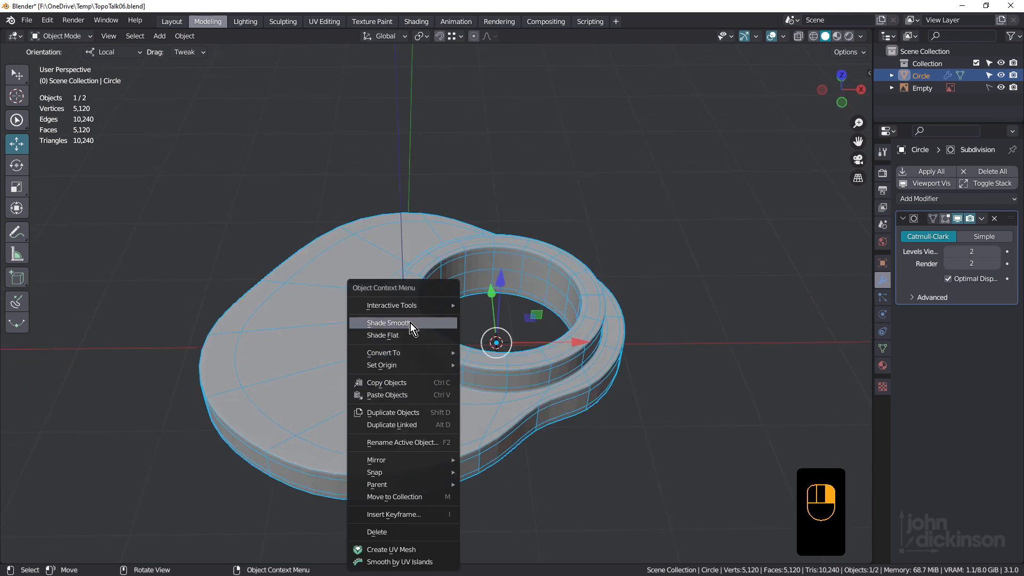
pyautogui.click(388, 323)
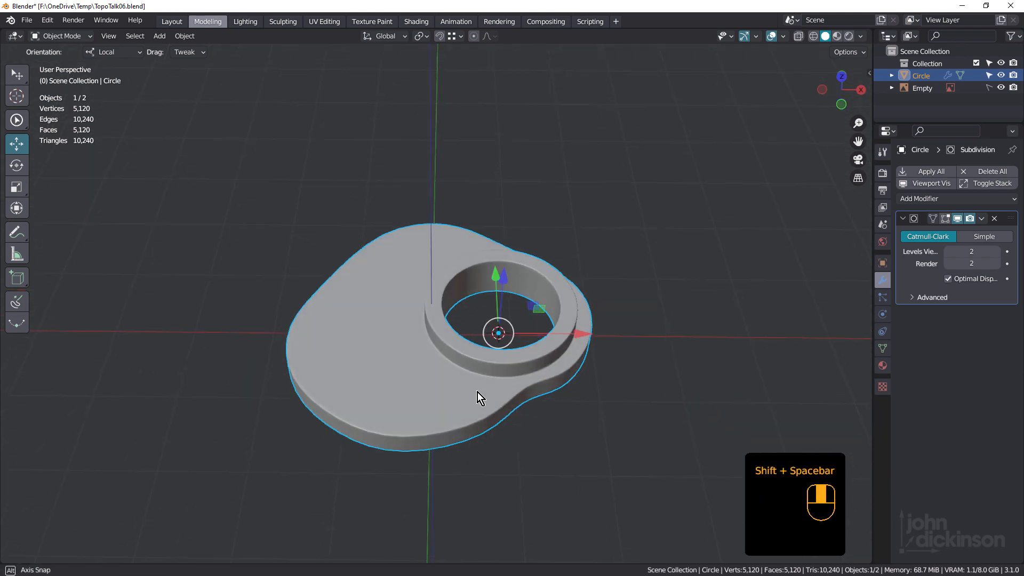
pyautogui.moveTo(480, 397); pyautogui.dragTo(470, 405)
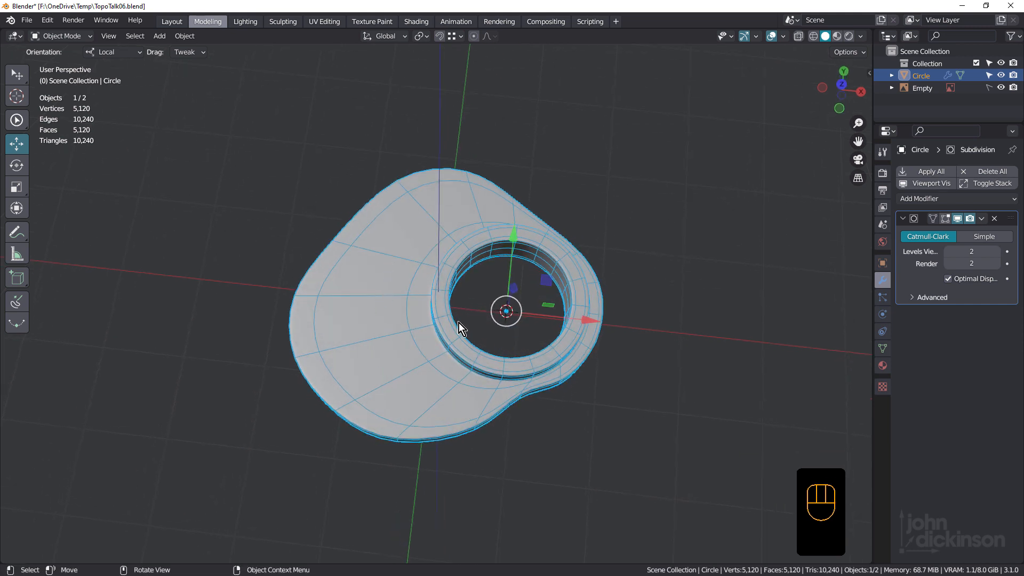
# - Enter Edit Mode on the plate and enable Auto Merge Vertices in the header
pyautogui.press('Tab')
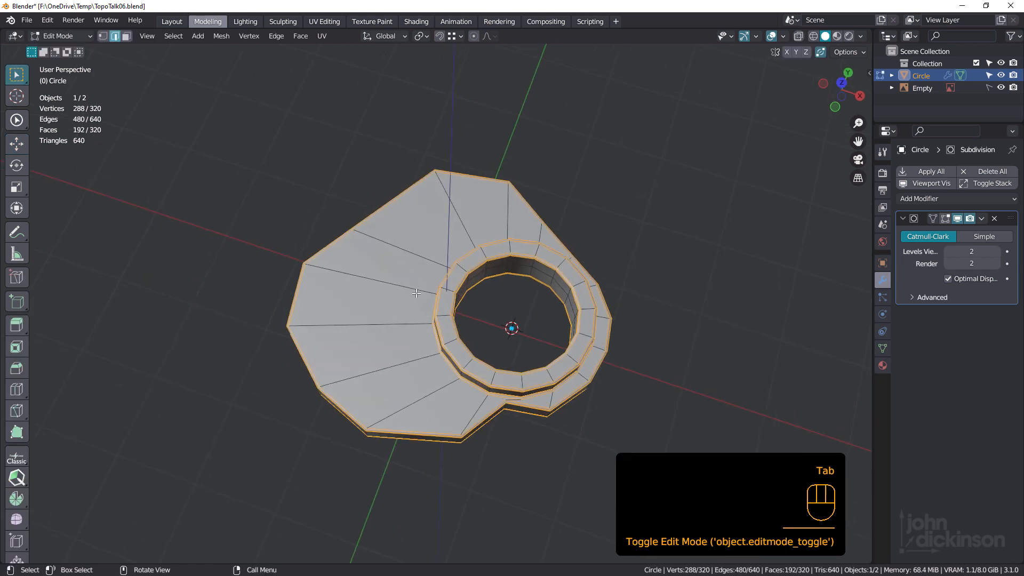
pyautogui.press('ctrl+r')
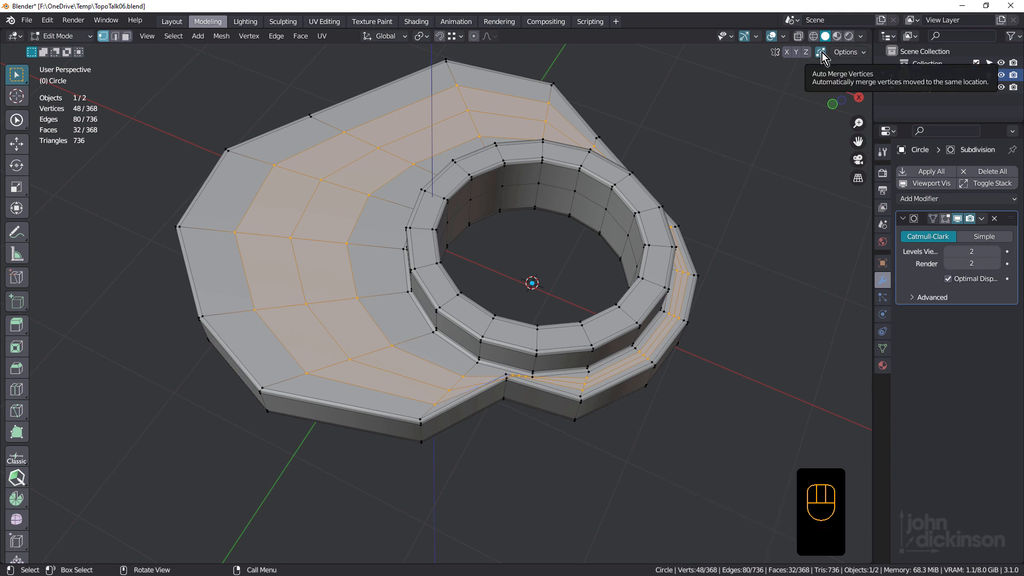
pyautogui.click(459, 35)
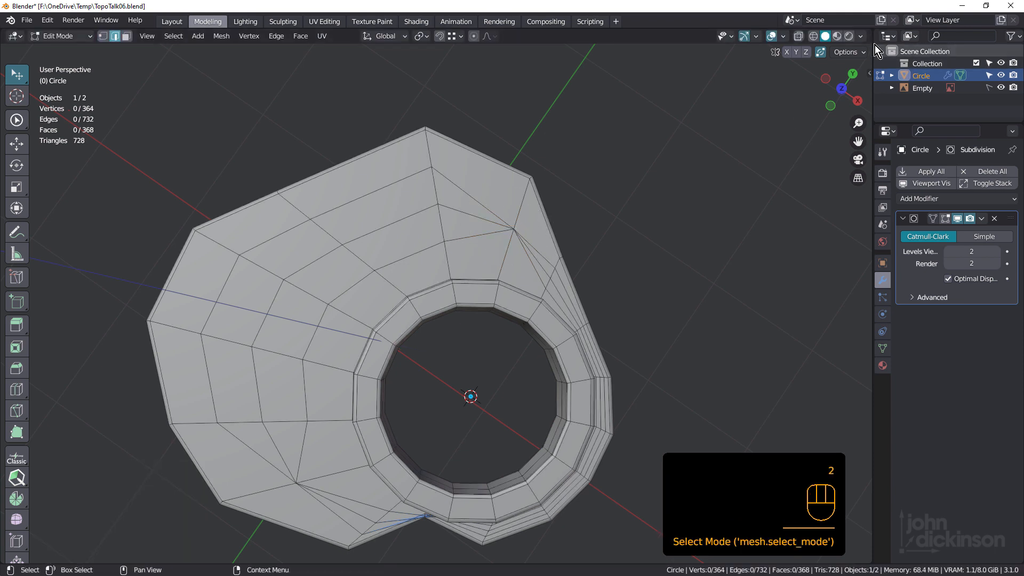
# - Dissolve the redundant edge and the extra edge loop around the ring
pyautogui.click(396, 308)
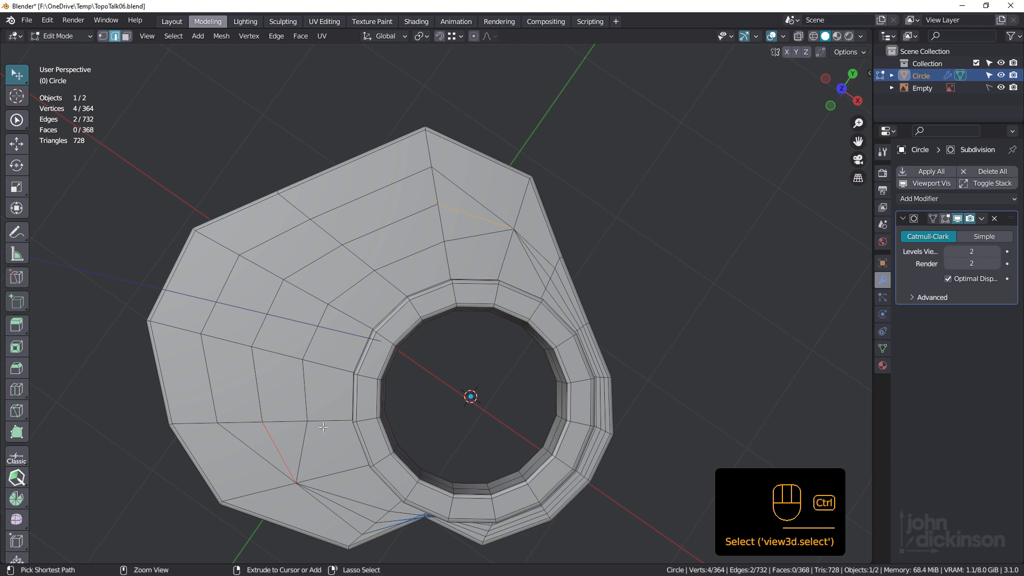
pyautogui.press('ctrl+x')
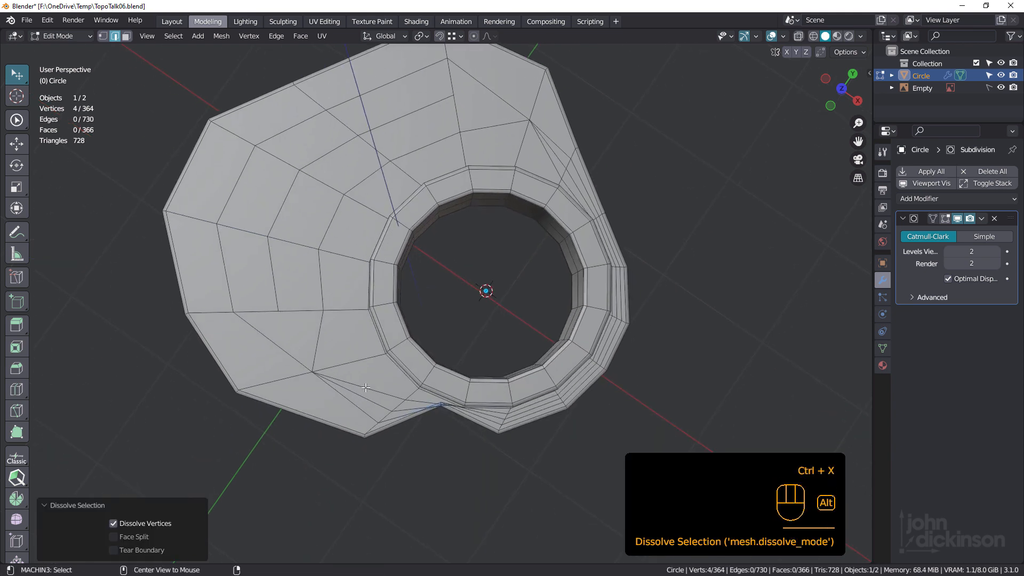
pyautogui.click(395, 357)
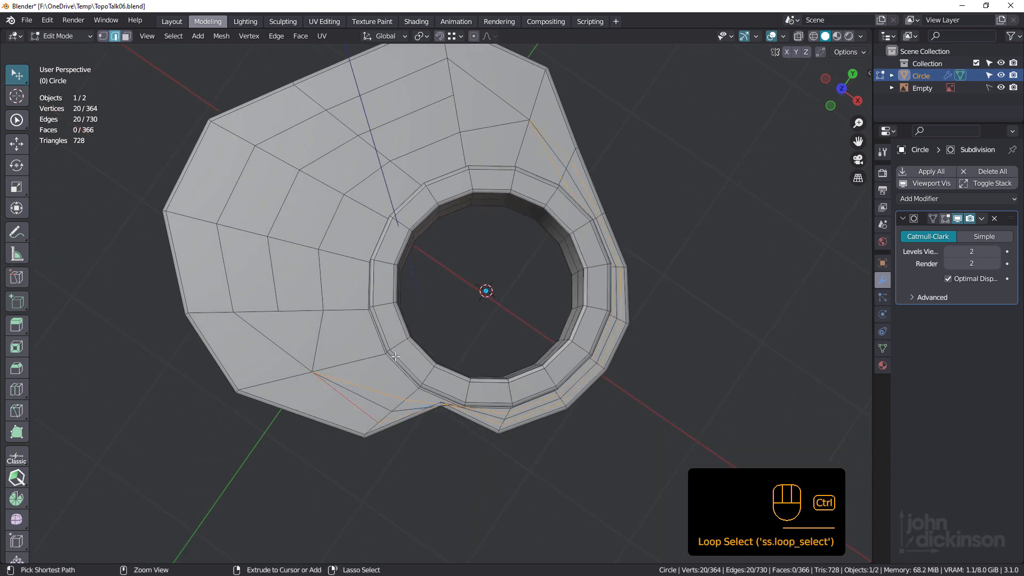
pyautogui.press('ctrl+x')
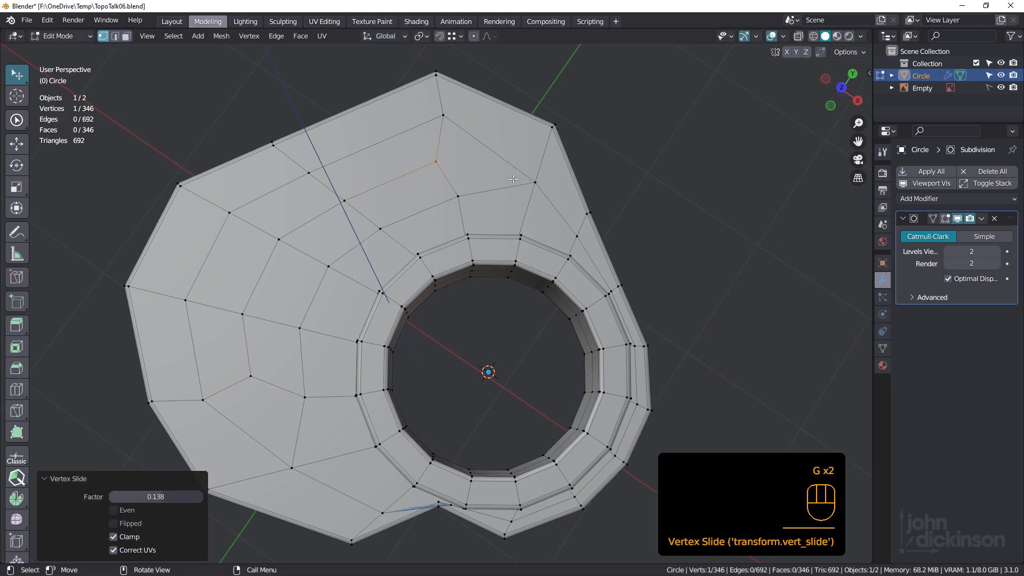
# - In Object Mode, zoom and orbit around the smoothed plate and raised ring
pyautogui.press('Tab')
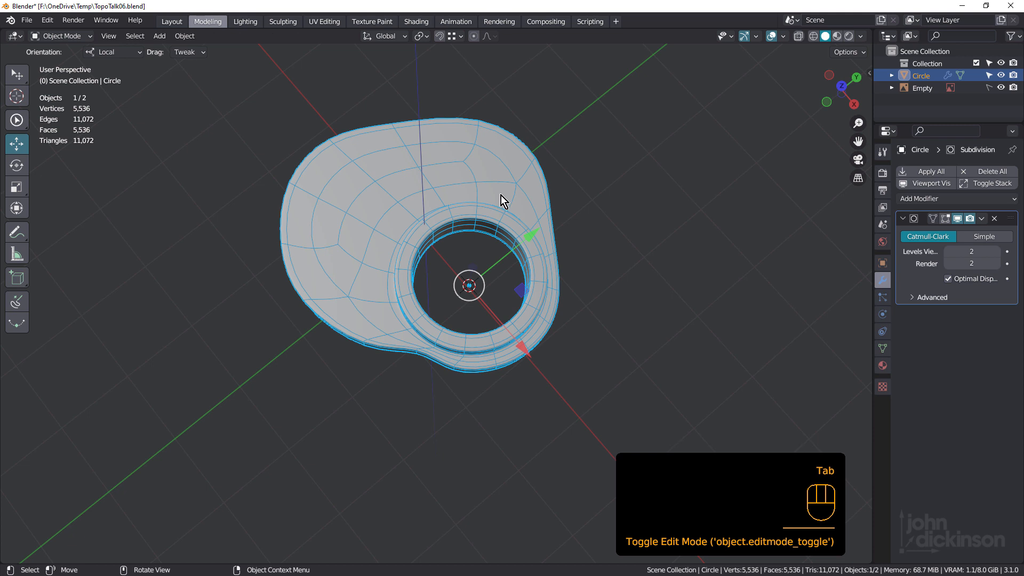
pyautogui.moveTo(503, 199); pyautogui.dragTo(403, 276)
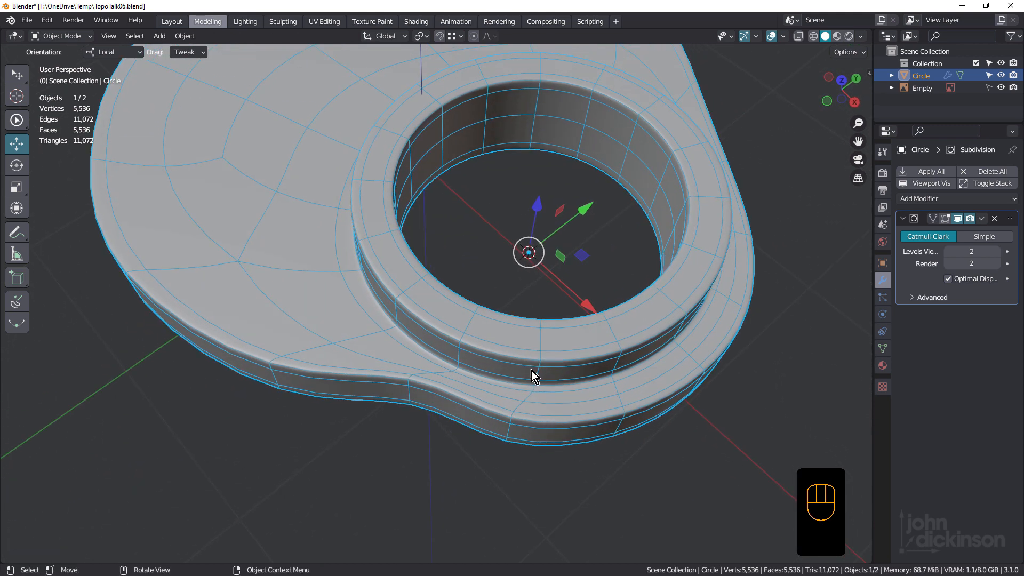
pyautogui.moveTo(532, 376); pyautogui.dragTo(683, 385)
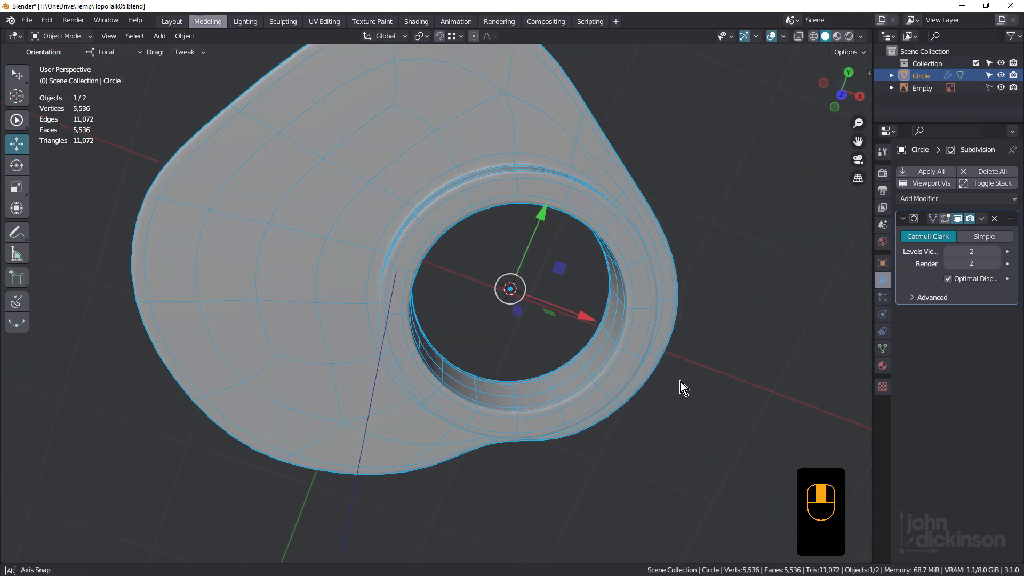
pyautogui.moveTo(682, 385); pyautogui.dragTo(500, 339)
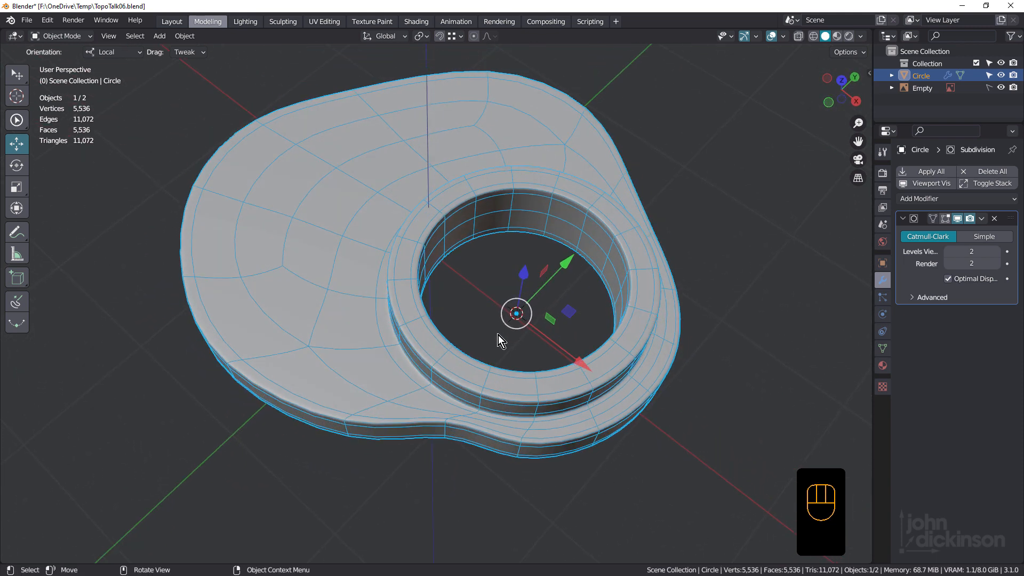
# - Re-enter Edit Mode for a top view of the ring junction, then return to Object Mode
pyautogui.press('Tab')
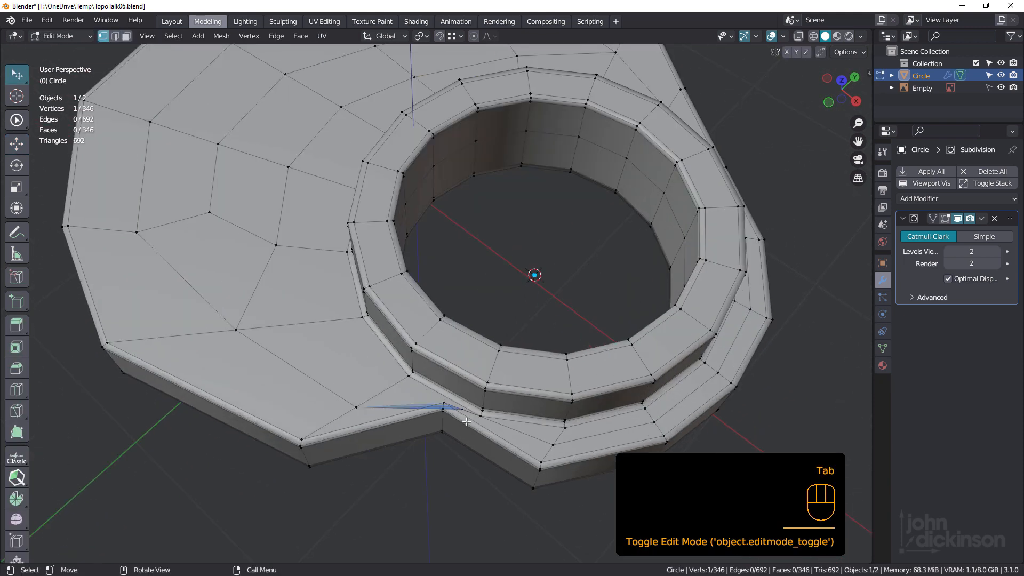
pyautogui.press('KP_7')
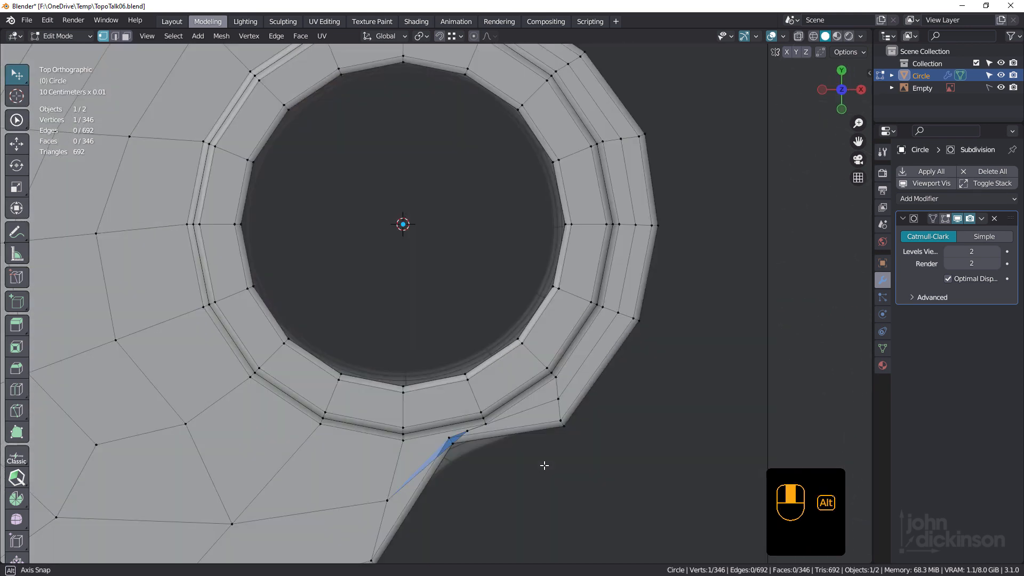
pyautogui.press('Tab')
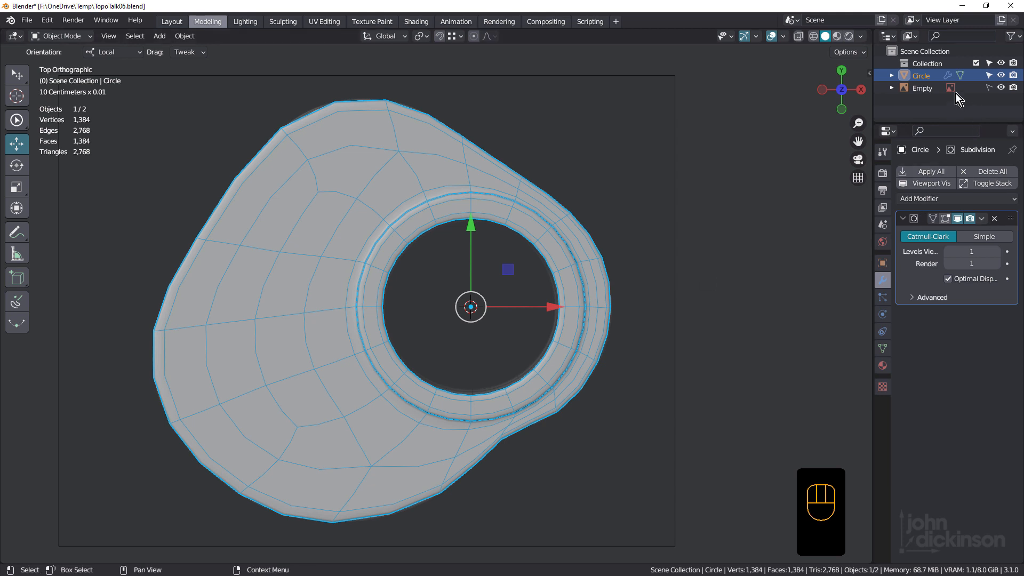
# - Set the Subdivision modifier levels to 1, then click Outliner entries
pyautogui.click(436, 140)
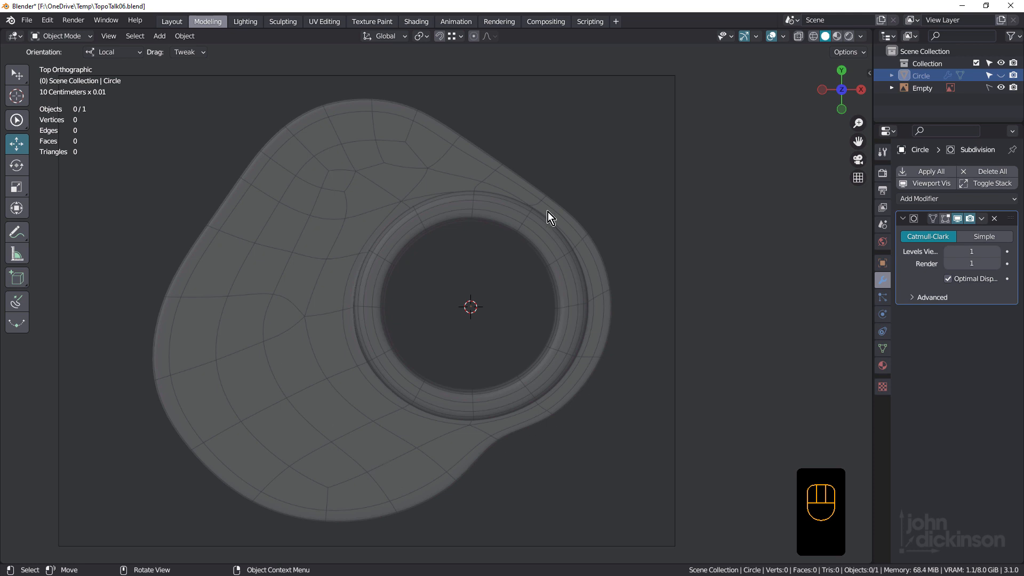
pyautogui.moveTo(411, 475)
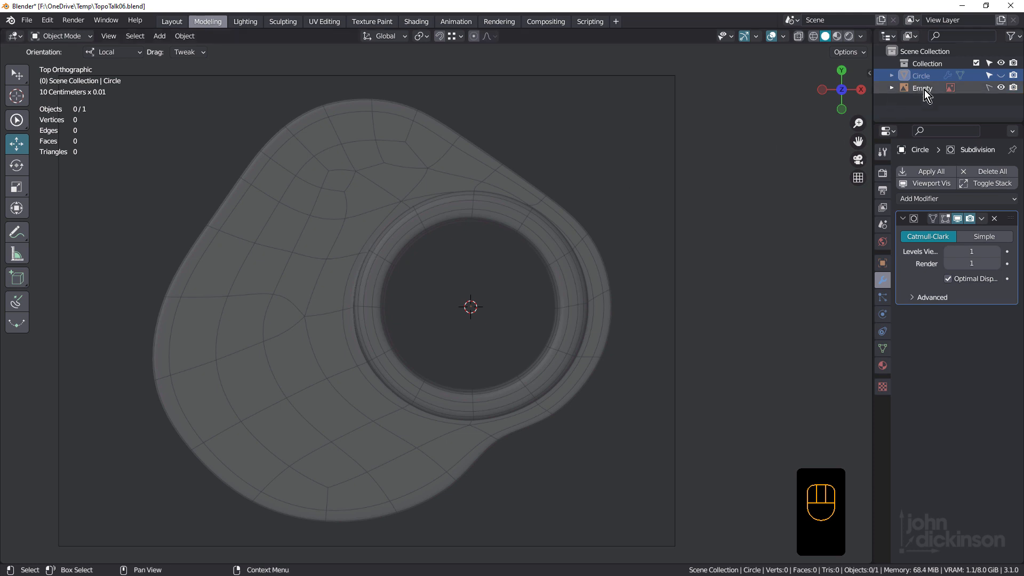
pyautogui.click(1001, 76)
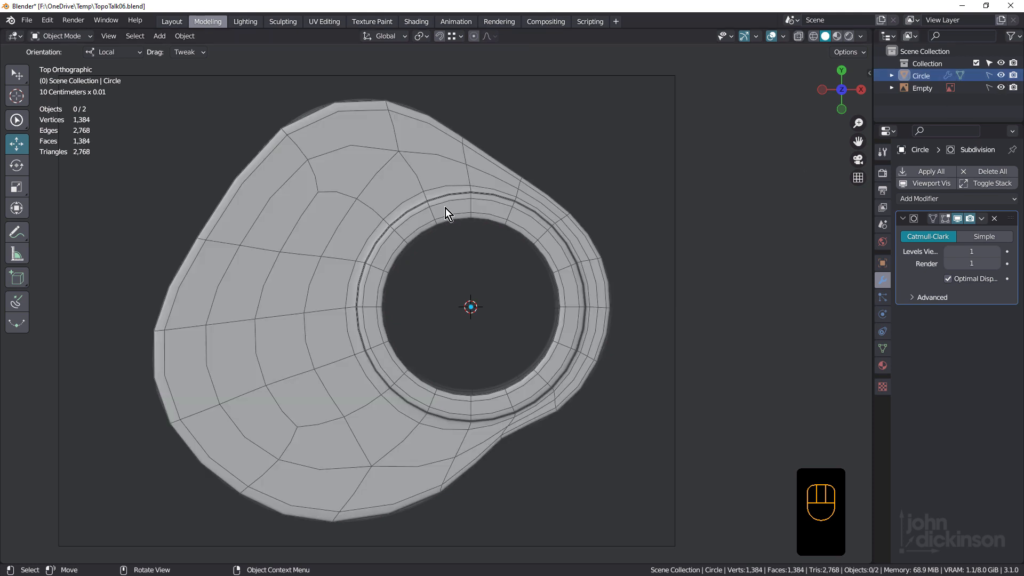
pyautogui.moveTo(483, 418)
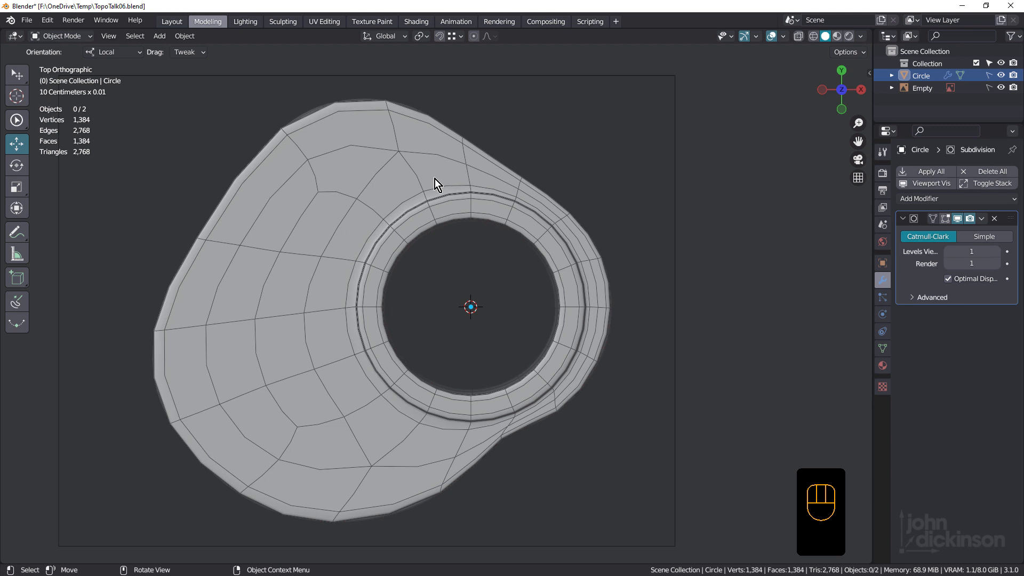
pyautogui.moveTo(359, 162)
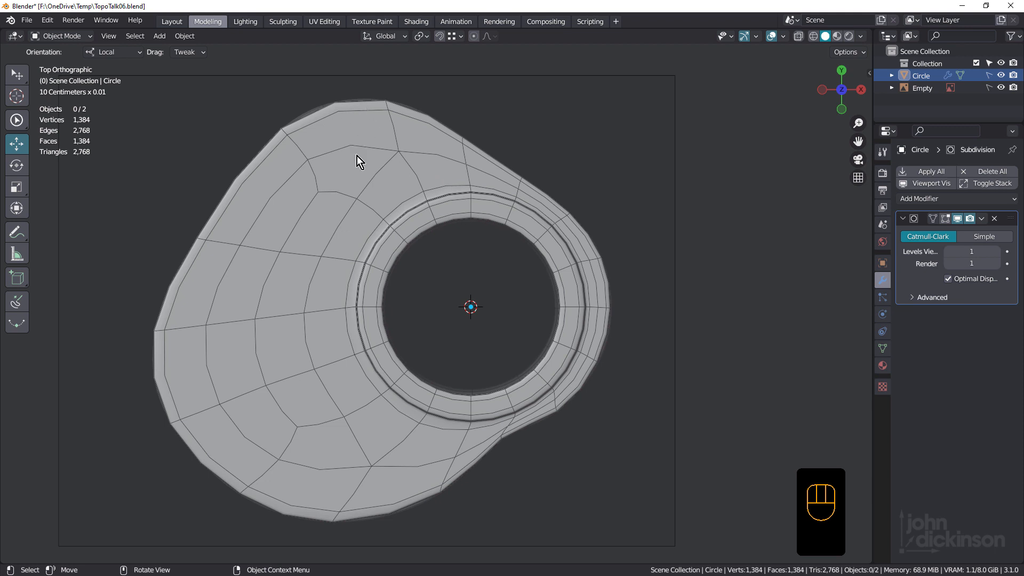
pyautogui.moveTo(347, 153)
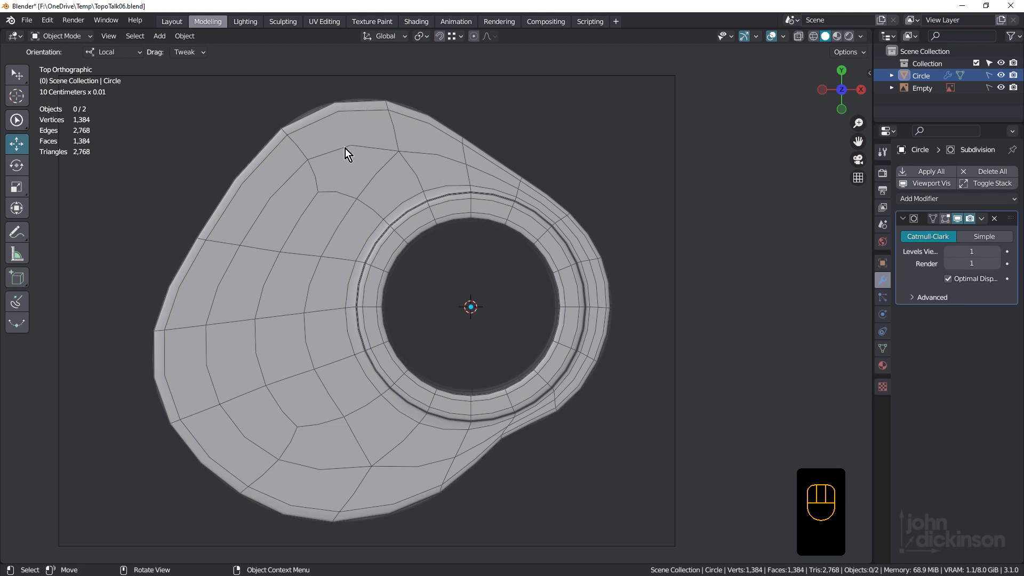